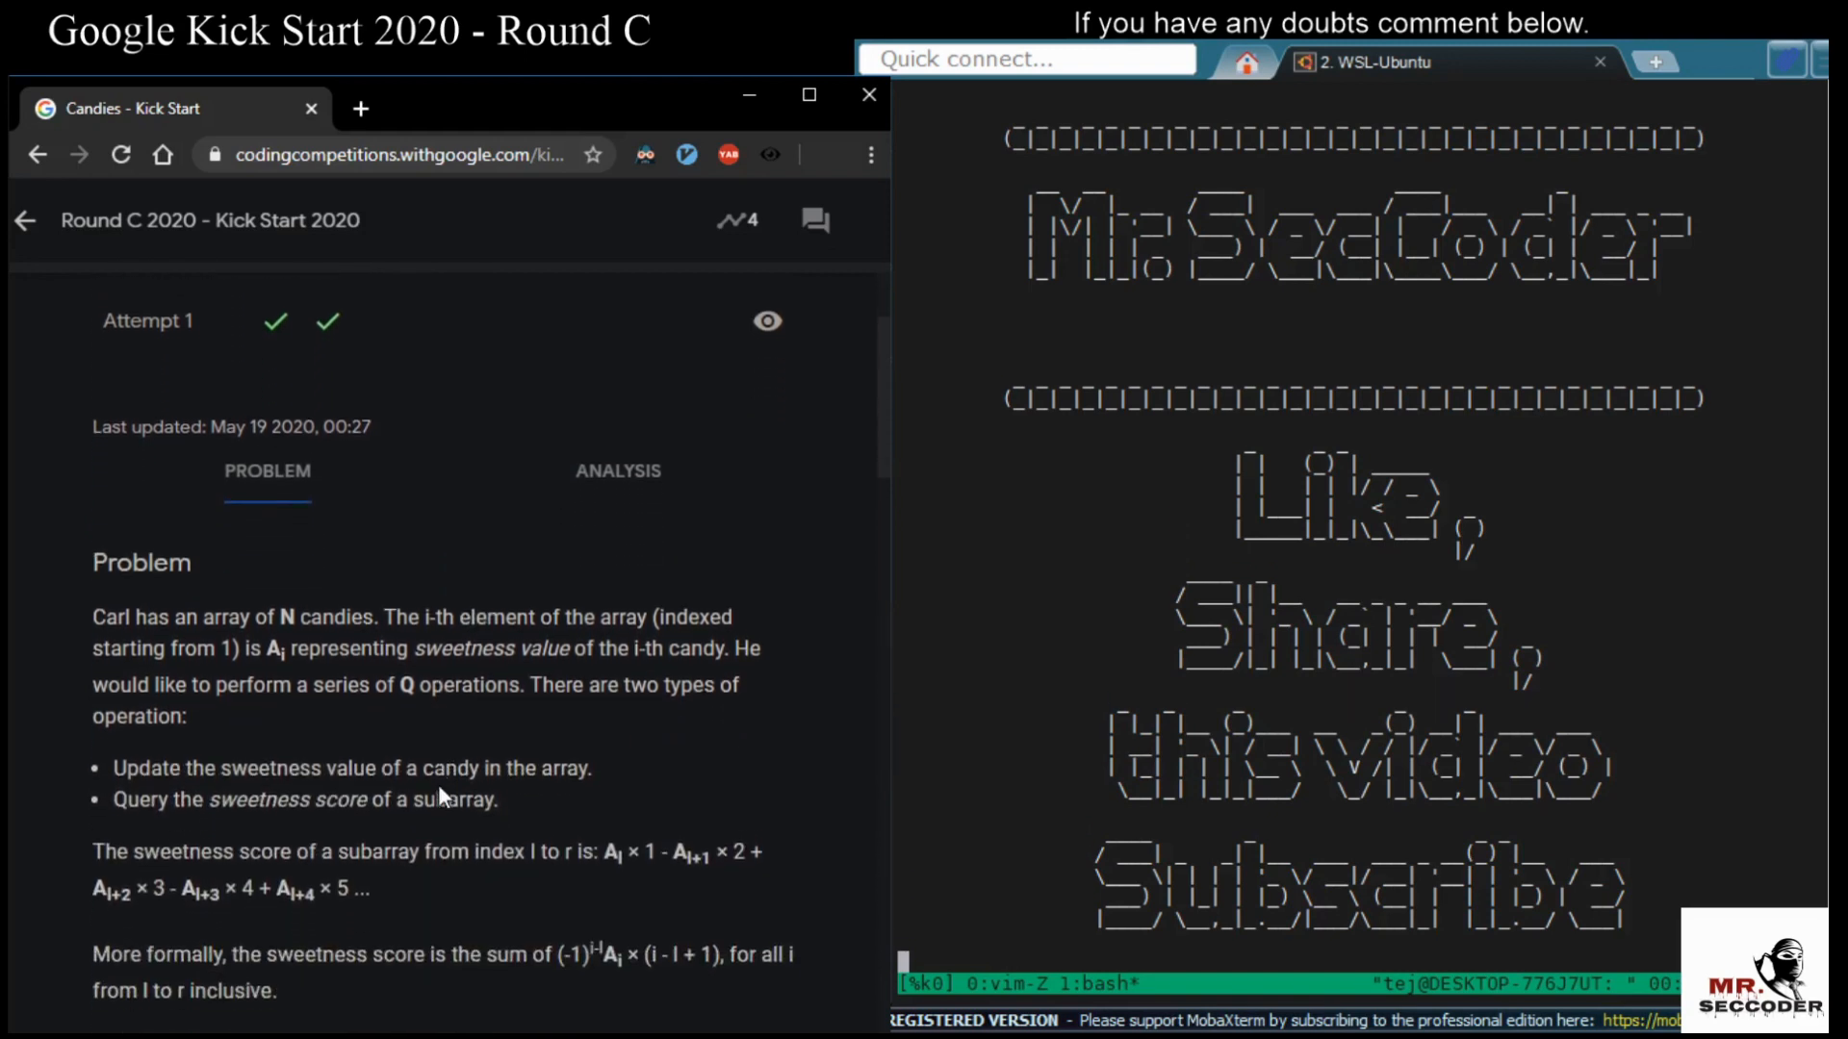
Scroll the Candies statement past the sweetness score examples and total-sum question to the Input heading
{"action": "scroll", "scroll_direction": "down", "scroll_amount": 3}
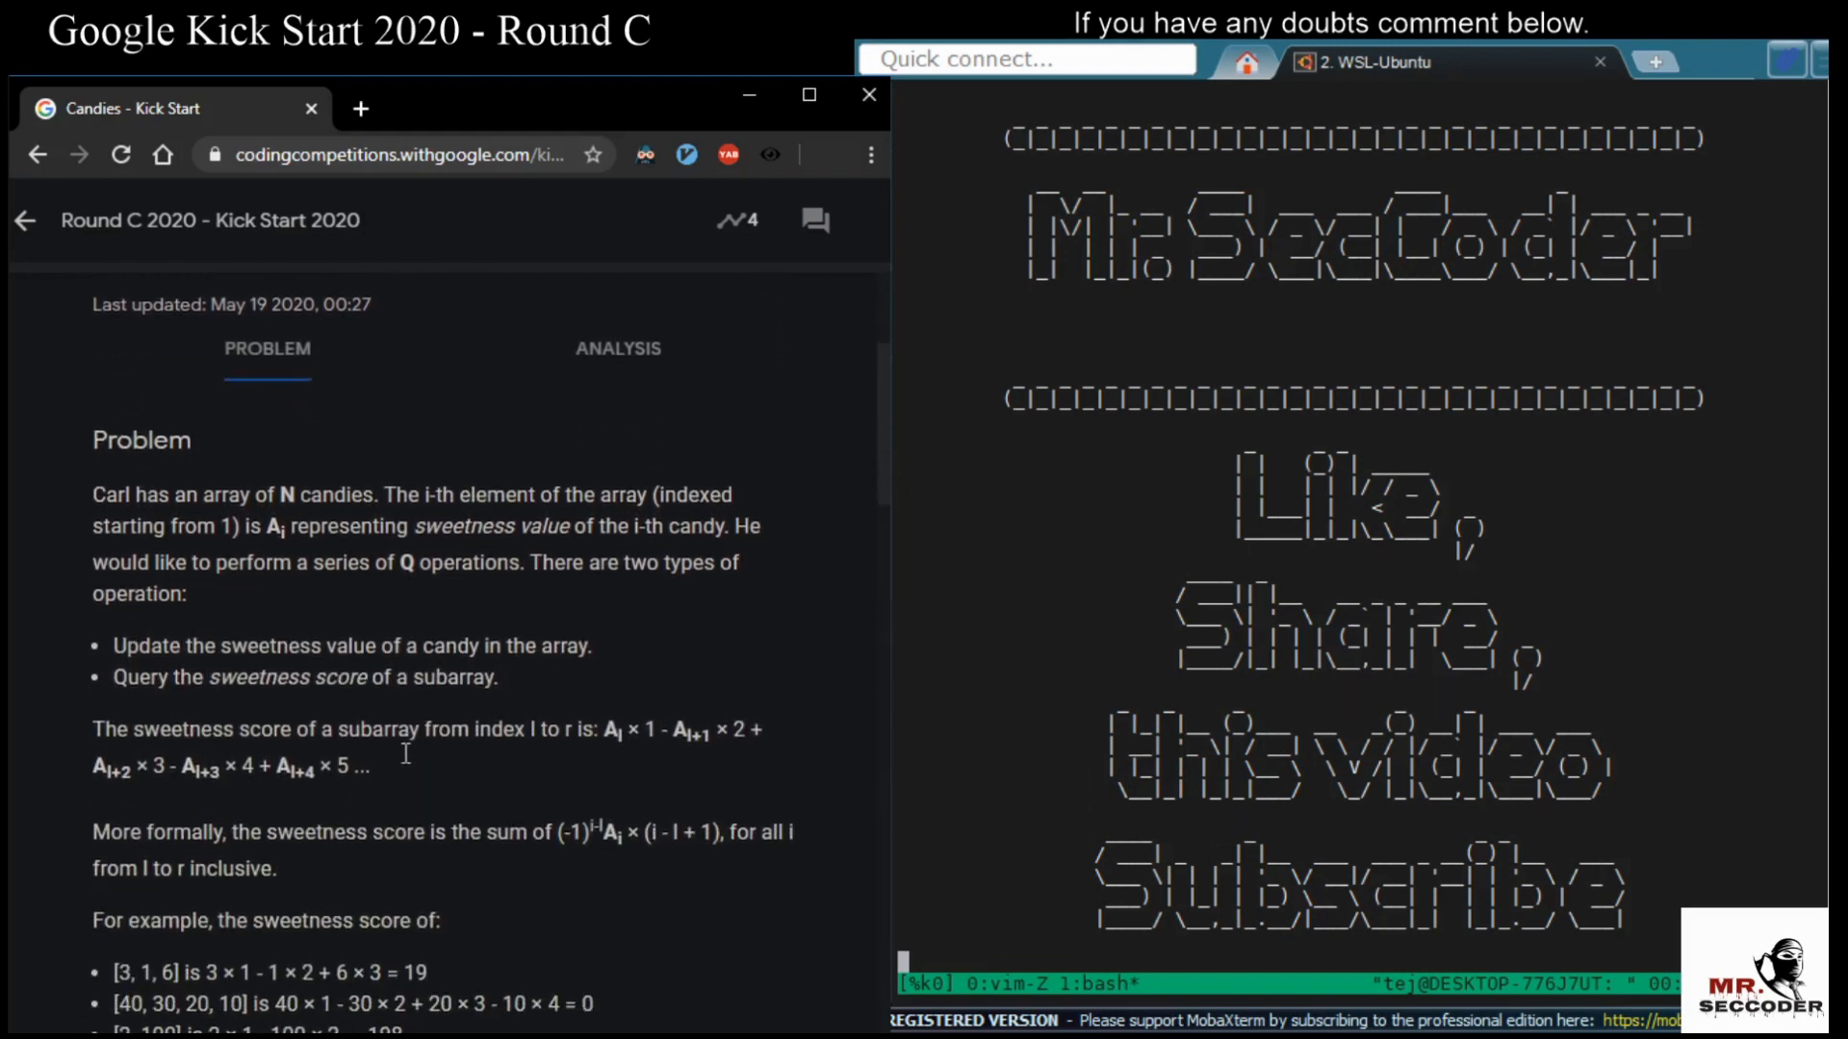
{"action": "scroll", "scroll_direction": "down", "scroll_amount": 3}
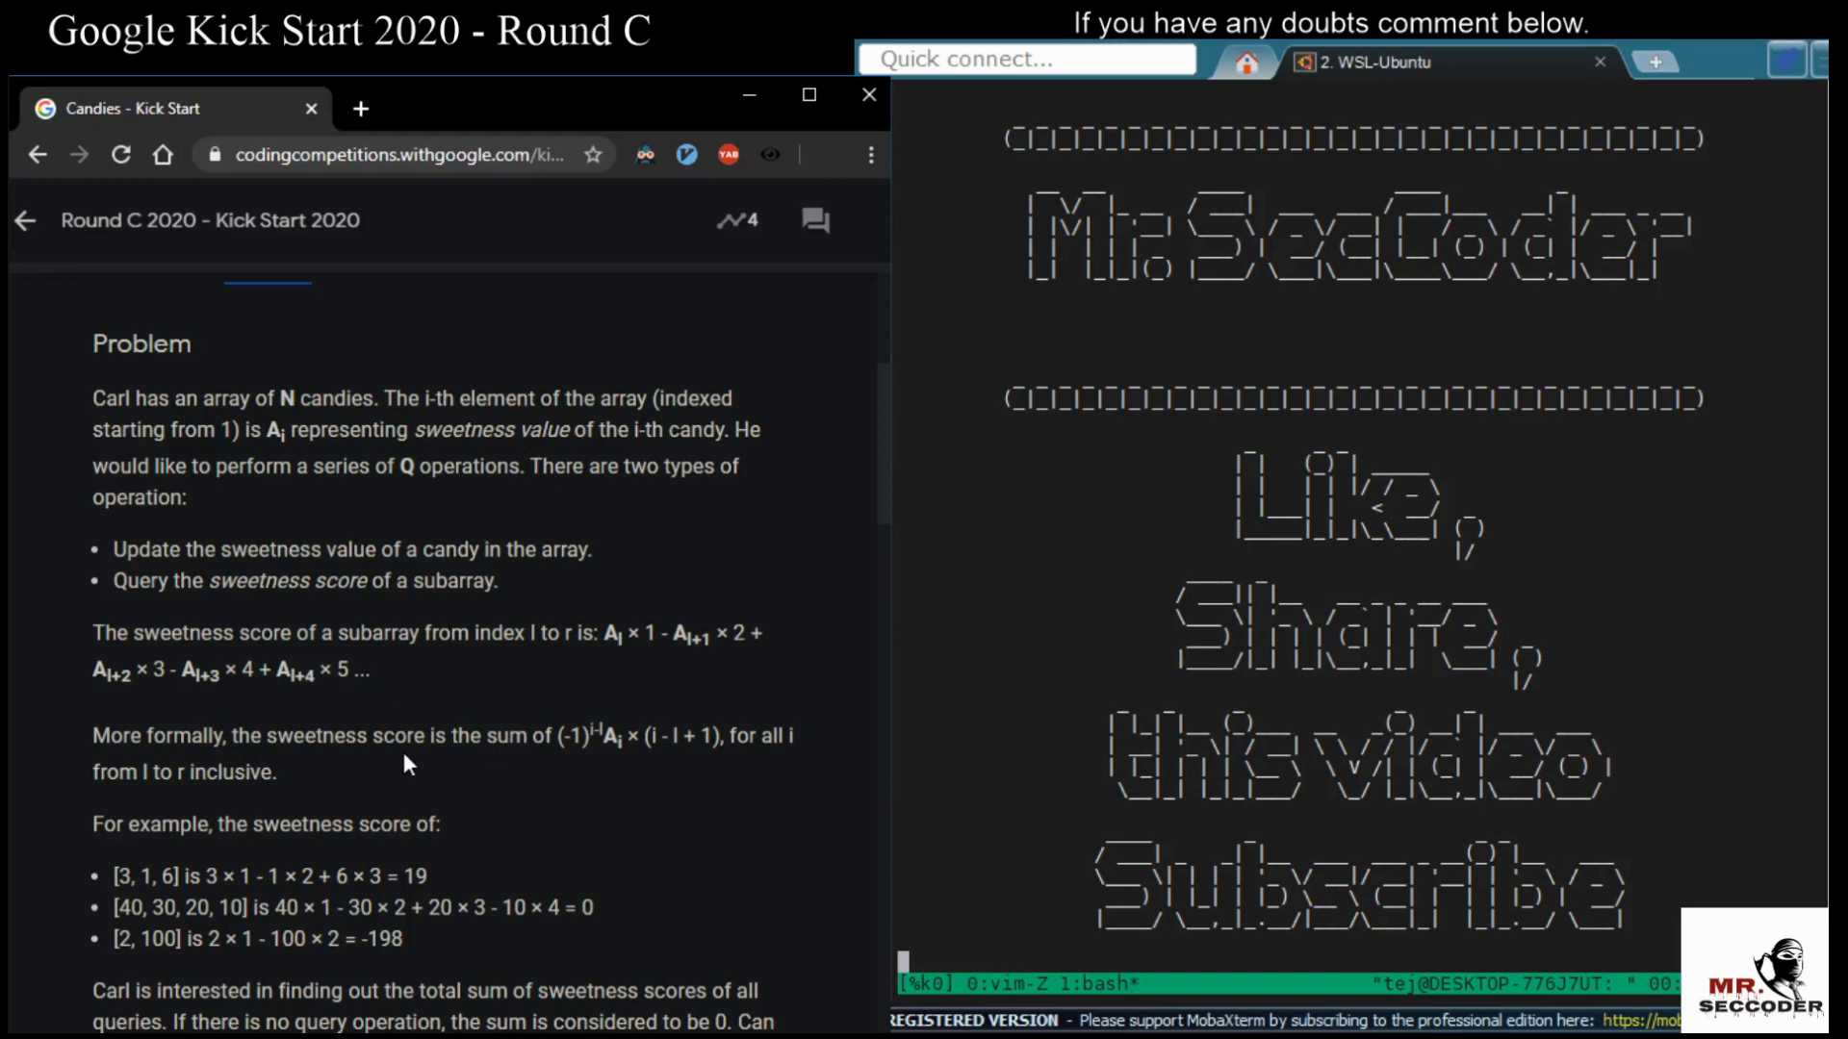
{"action": "scroll", "scroll_direction": "down", "scroll_amount": 3}
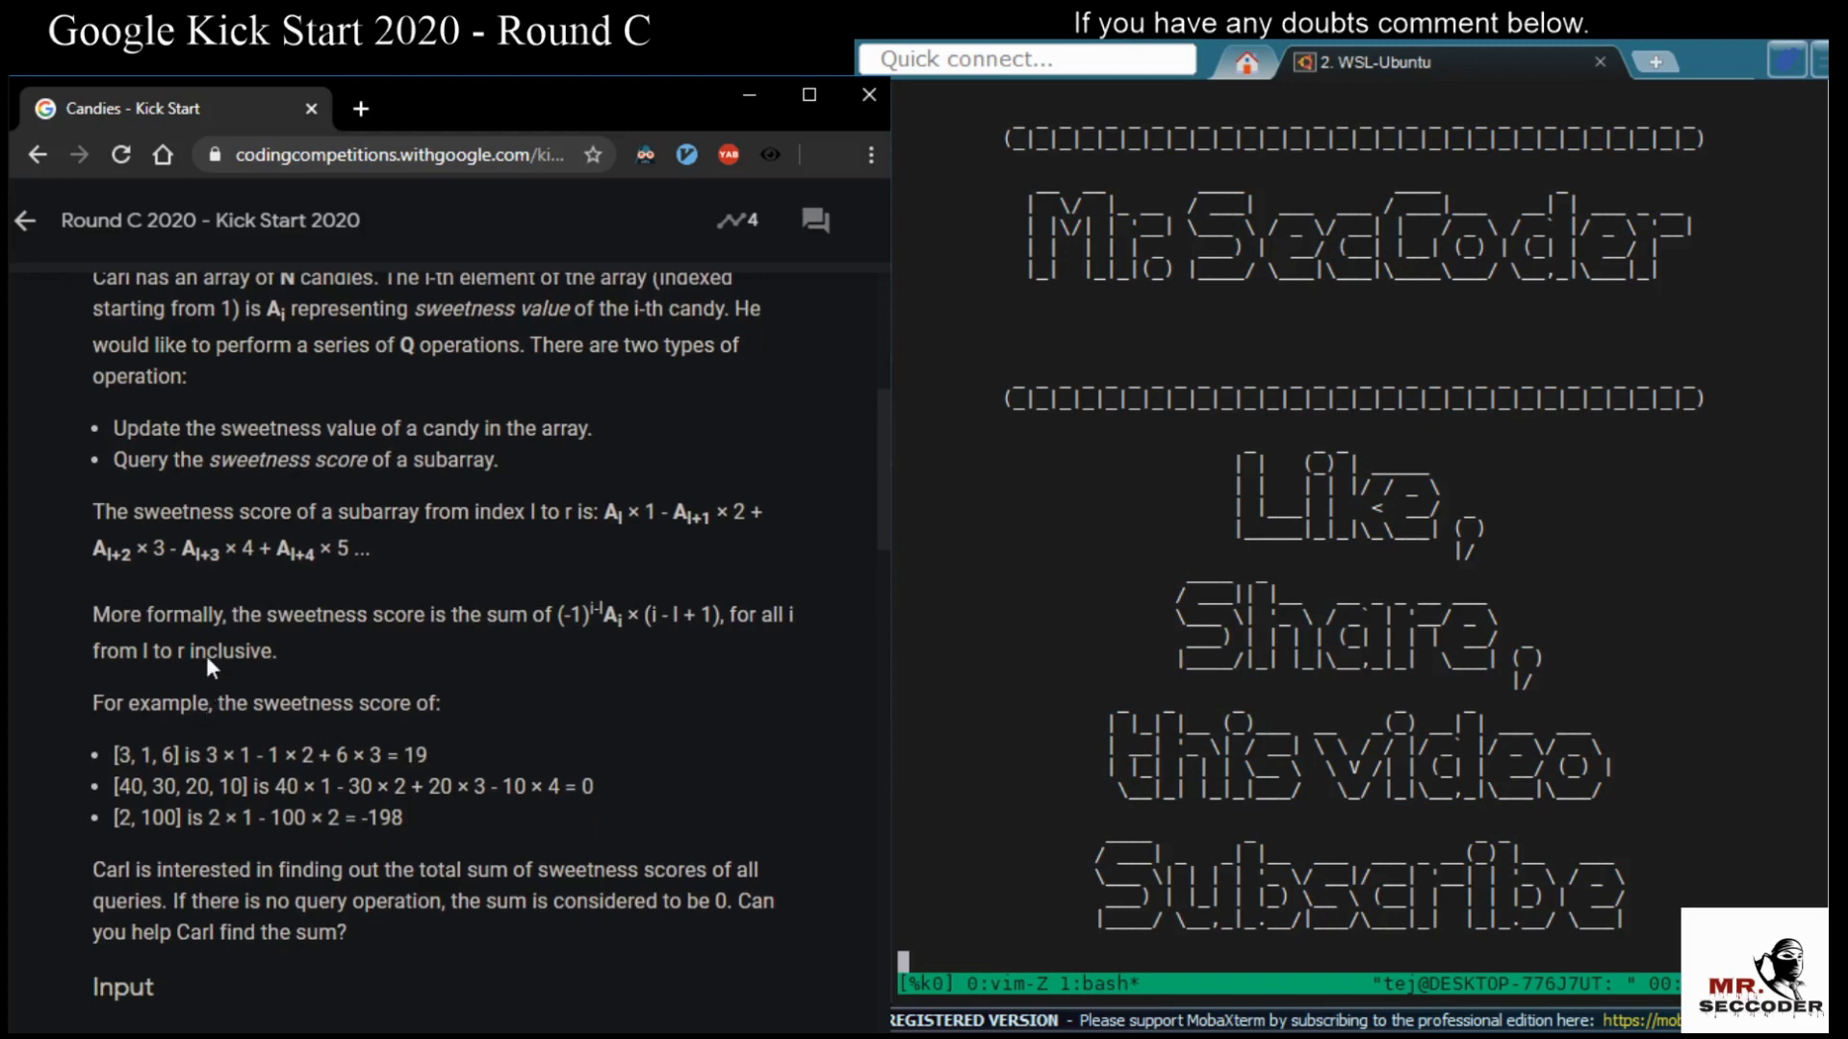
{"action": "scroll", "scroll_direction": "down", "scroll_amount": 3}
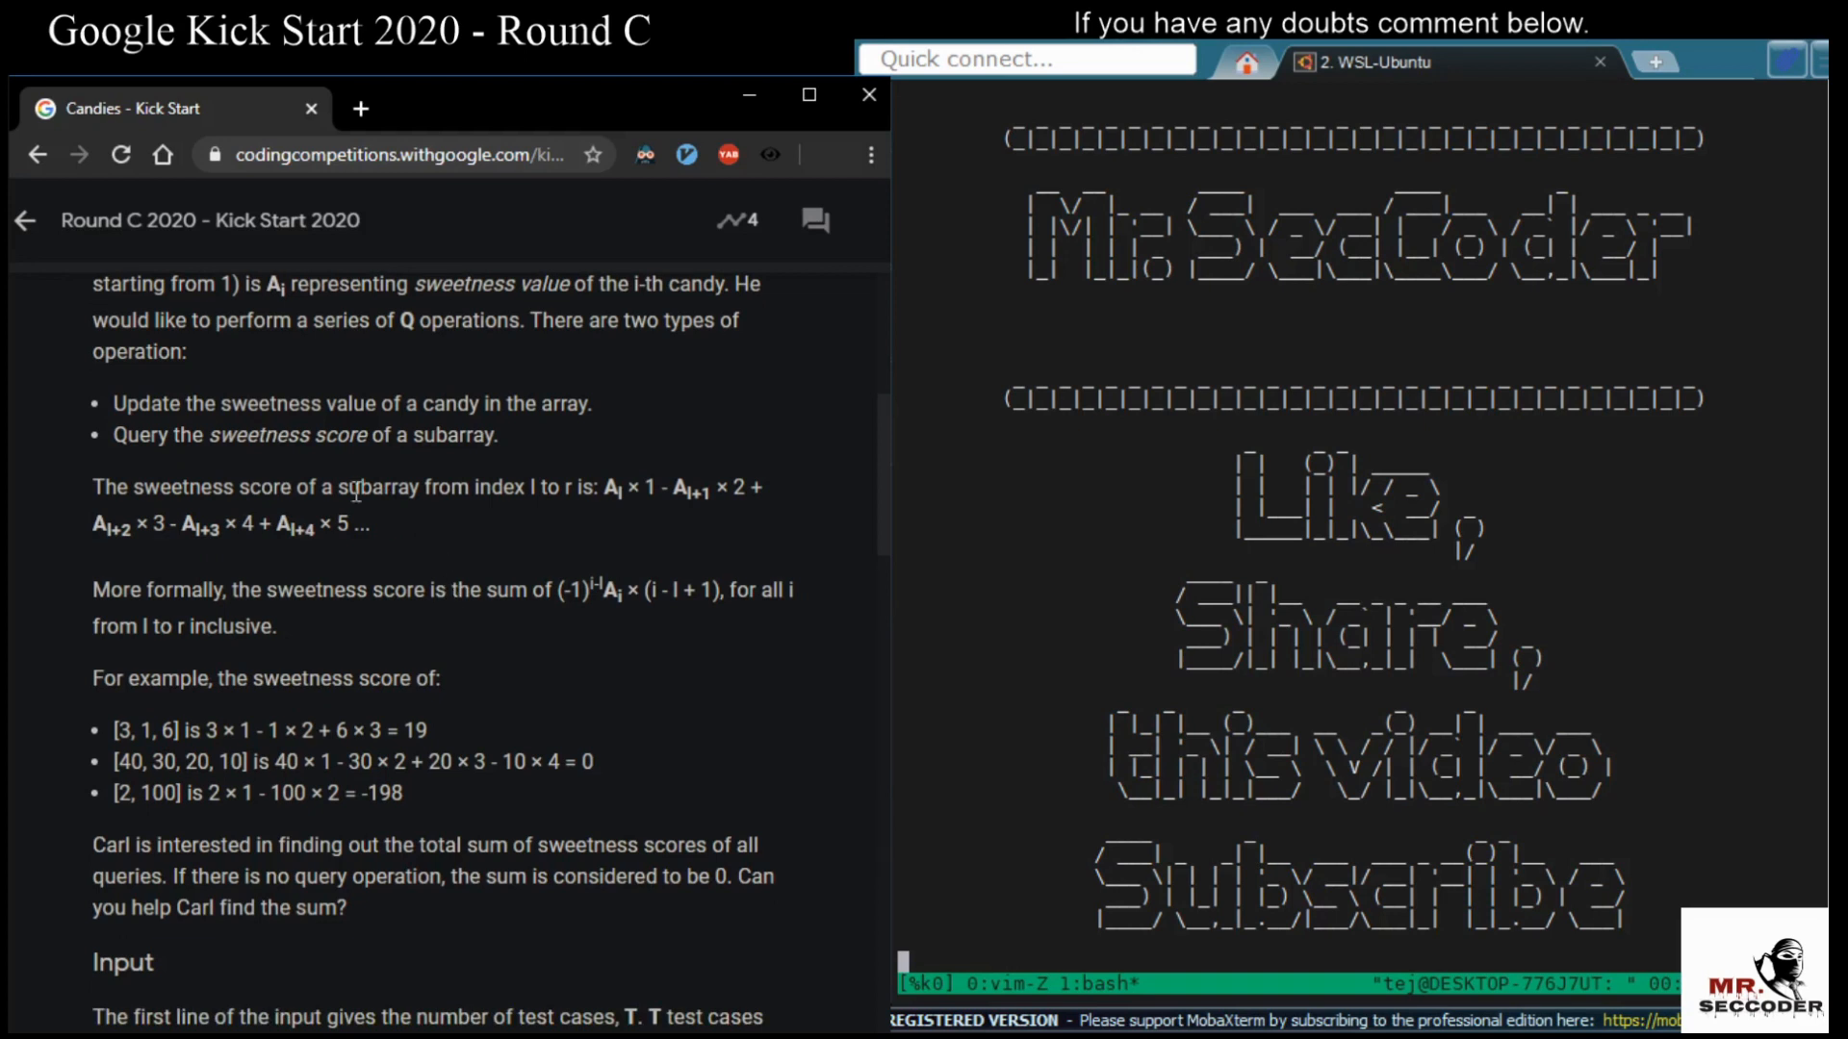
{"action": "mouse_move", "coordinate": [495, 540]}
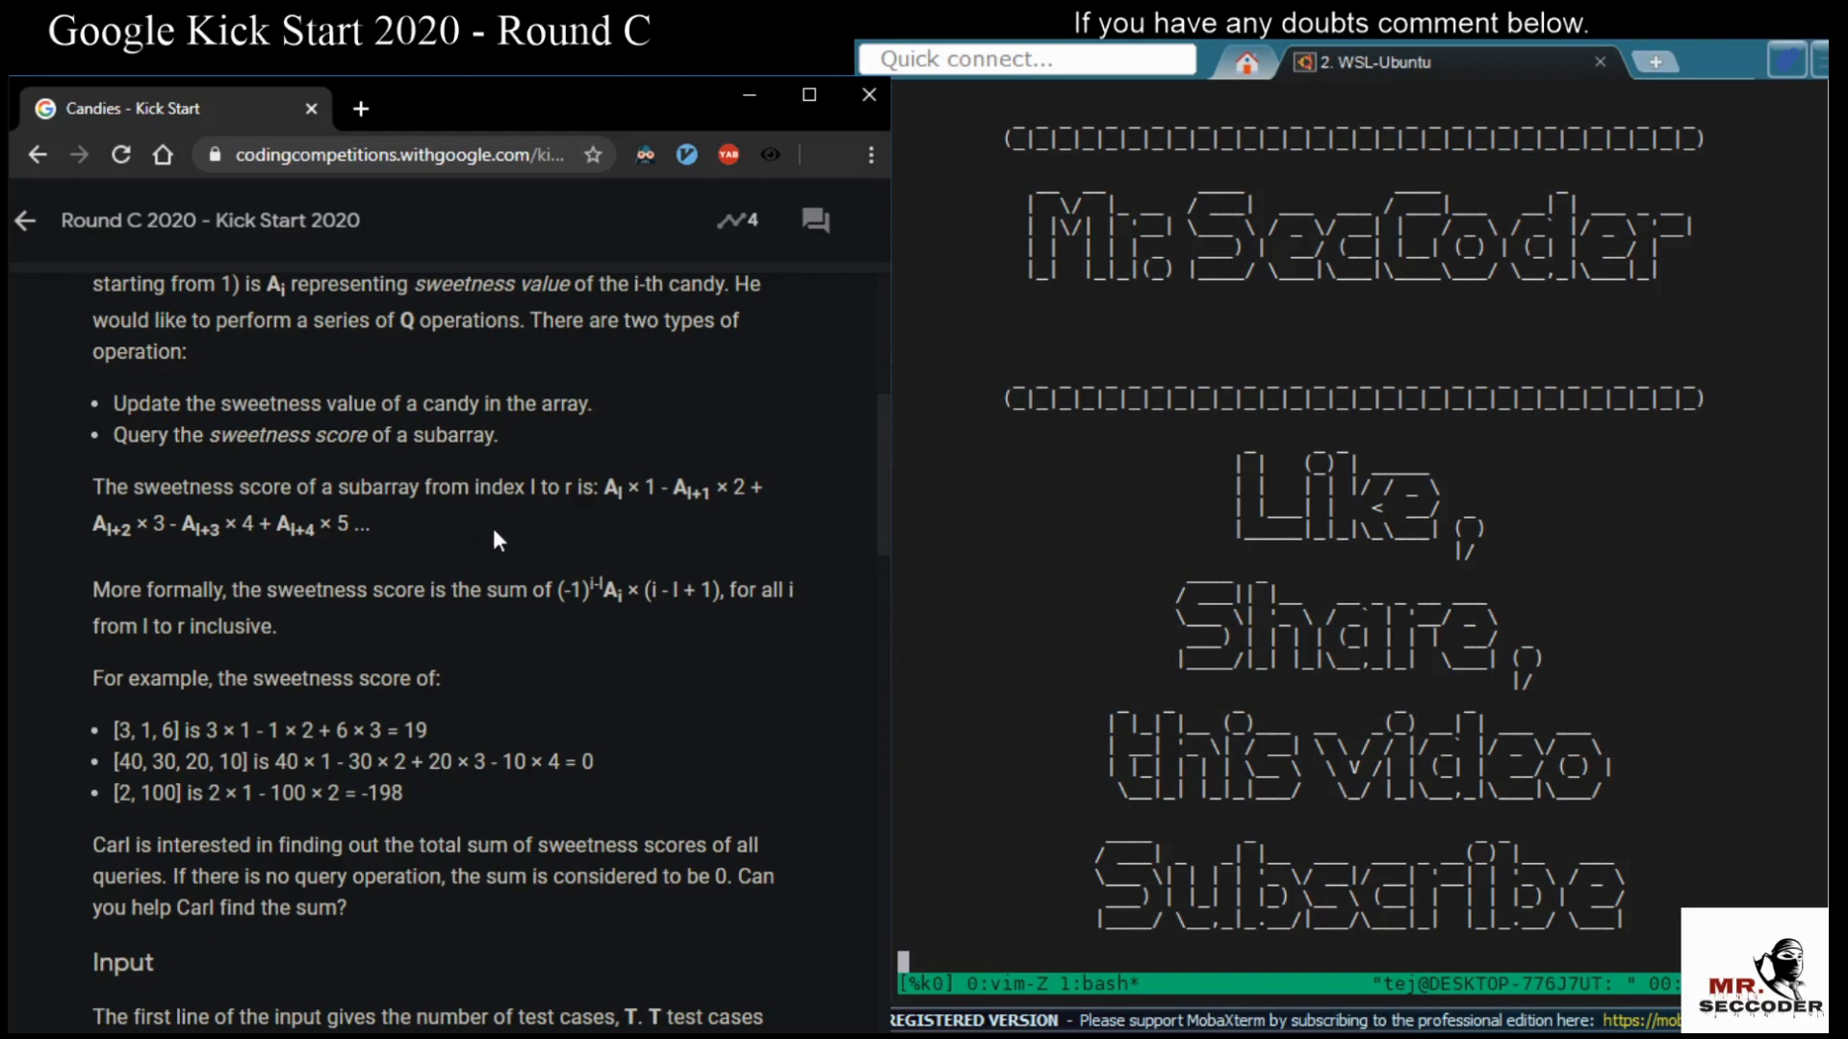
Highlight the A l+1 formula term, then the first example's worked sum and its value 6
{"action": "scroll", "scroll_direction": "down", "scroll_amount": 3}
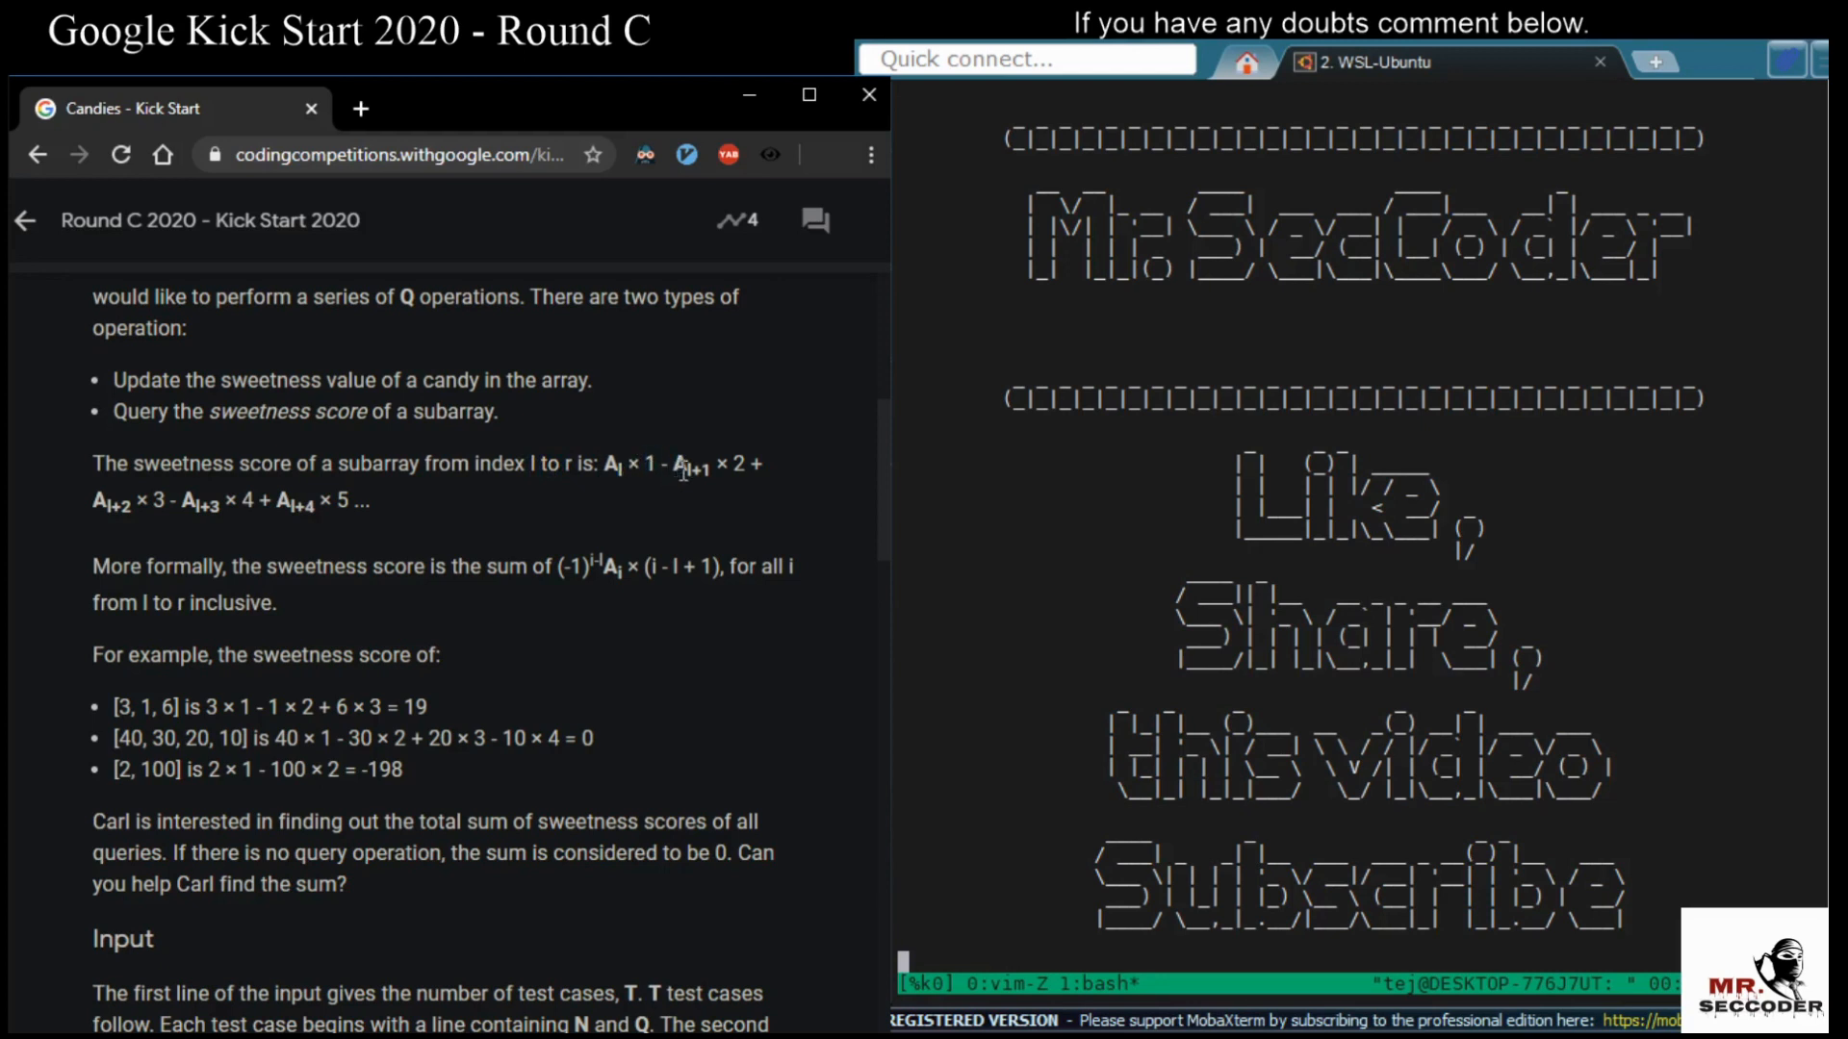
{"action": "double_click", "coordinate": [689, 466]}
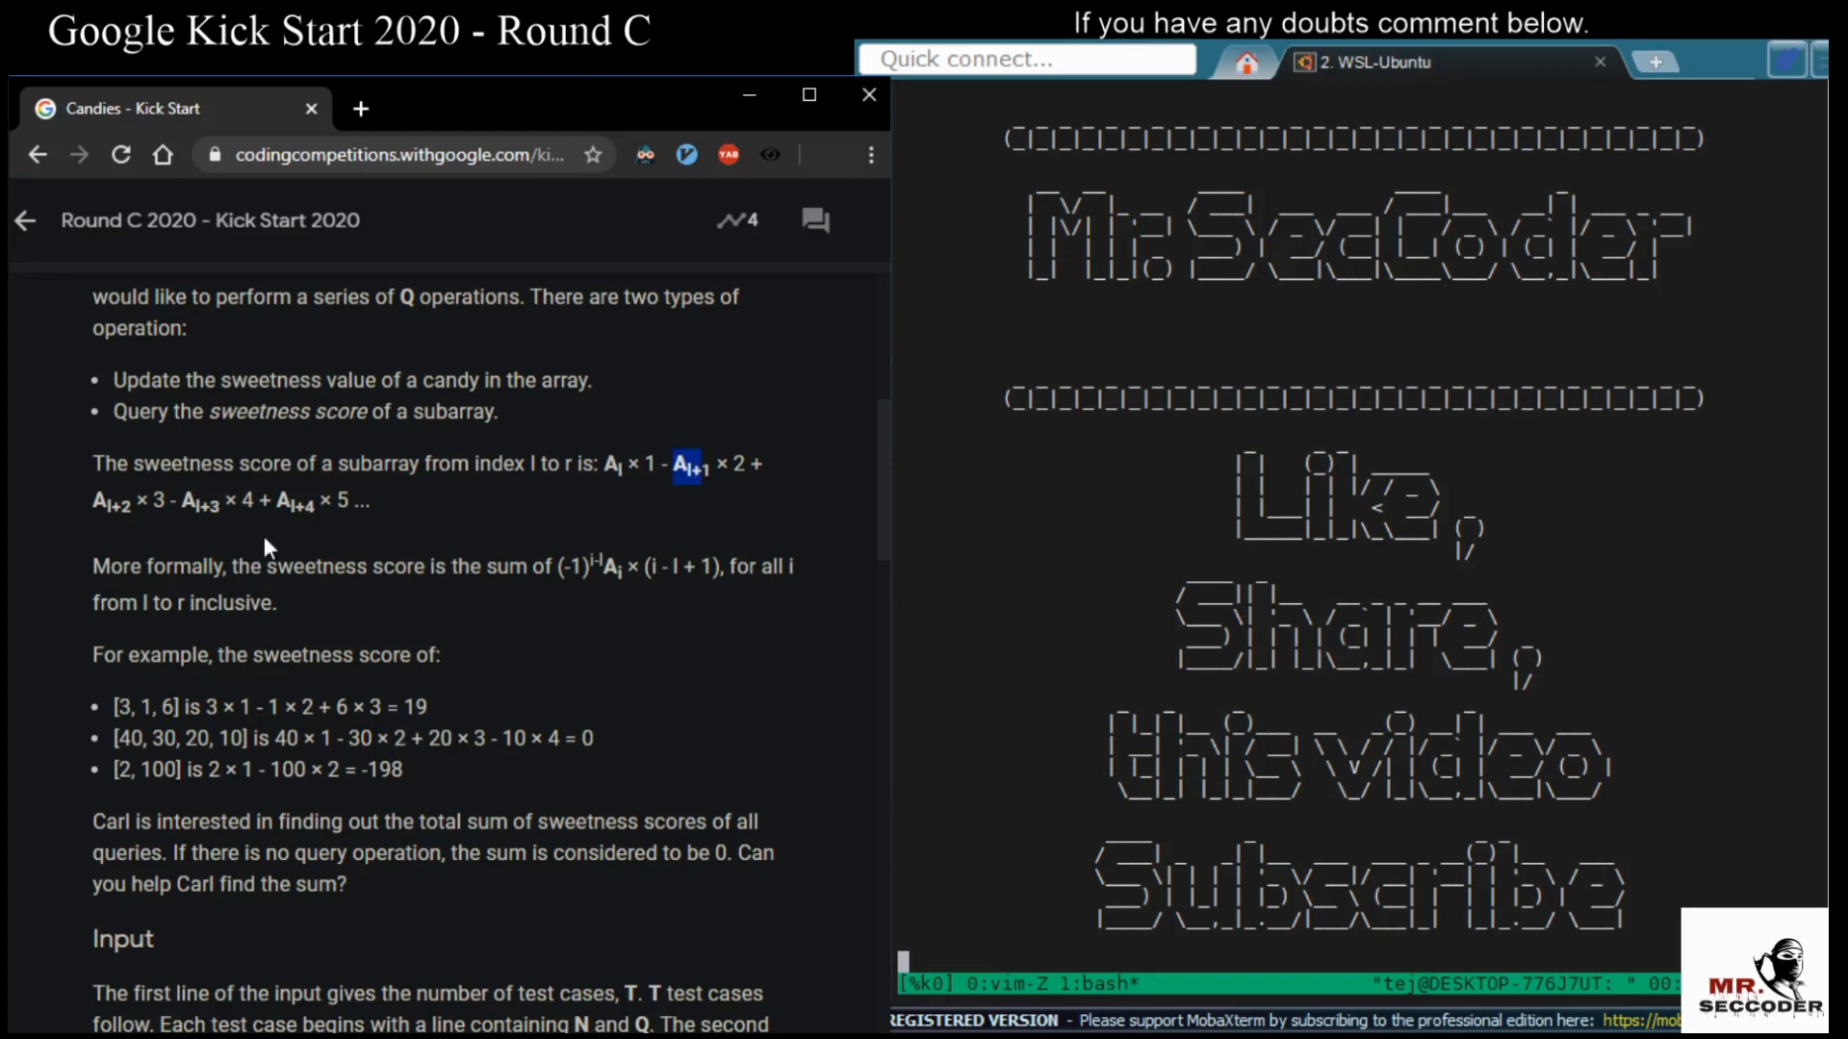
{"action": "scroll", "scroll_direction": "down", "scroll_amount": 3}
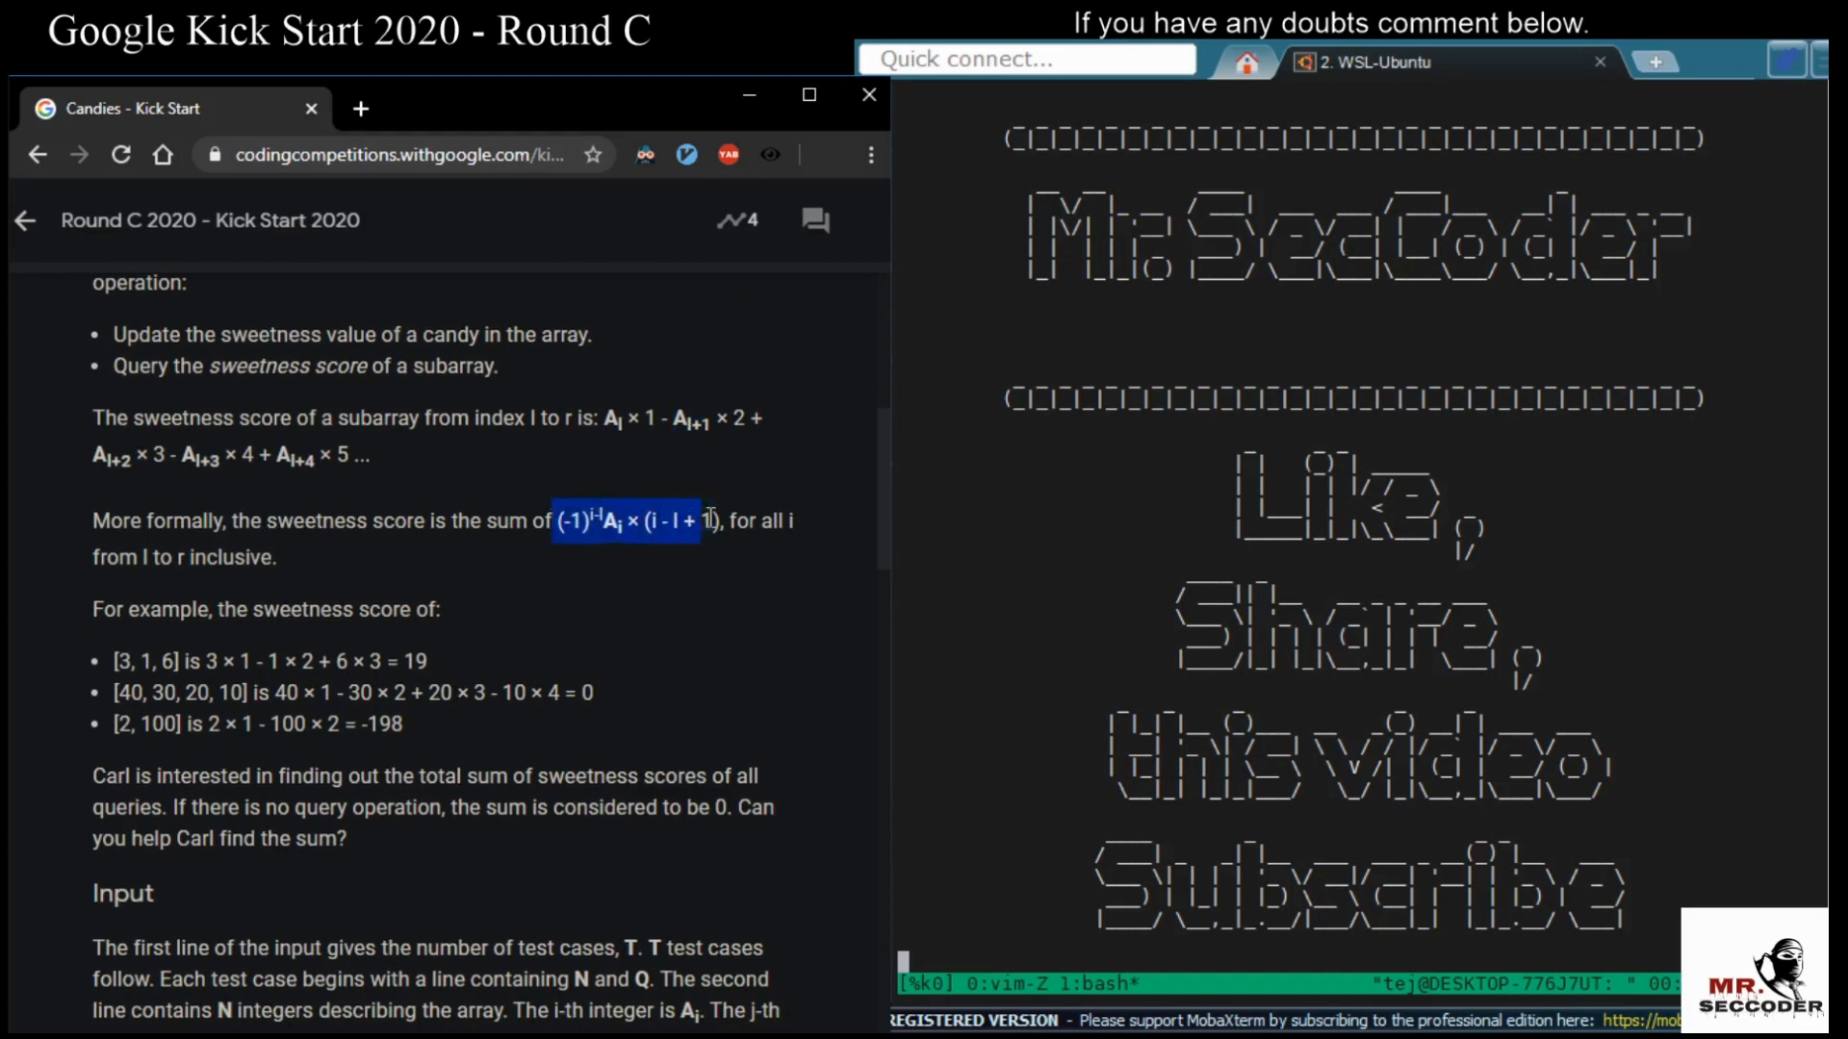
{"action": "scroll", "scroll_direction": "down", "scroll_amount": 3}
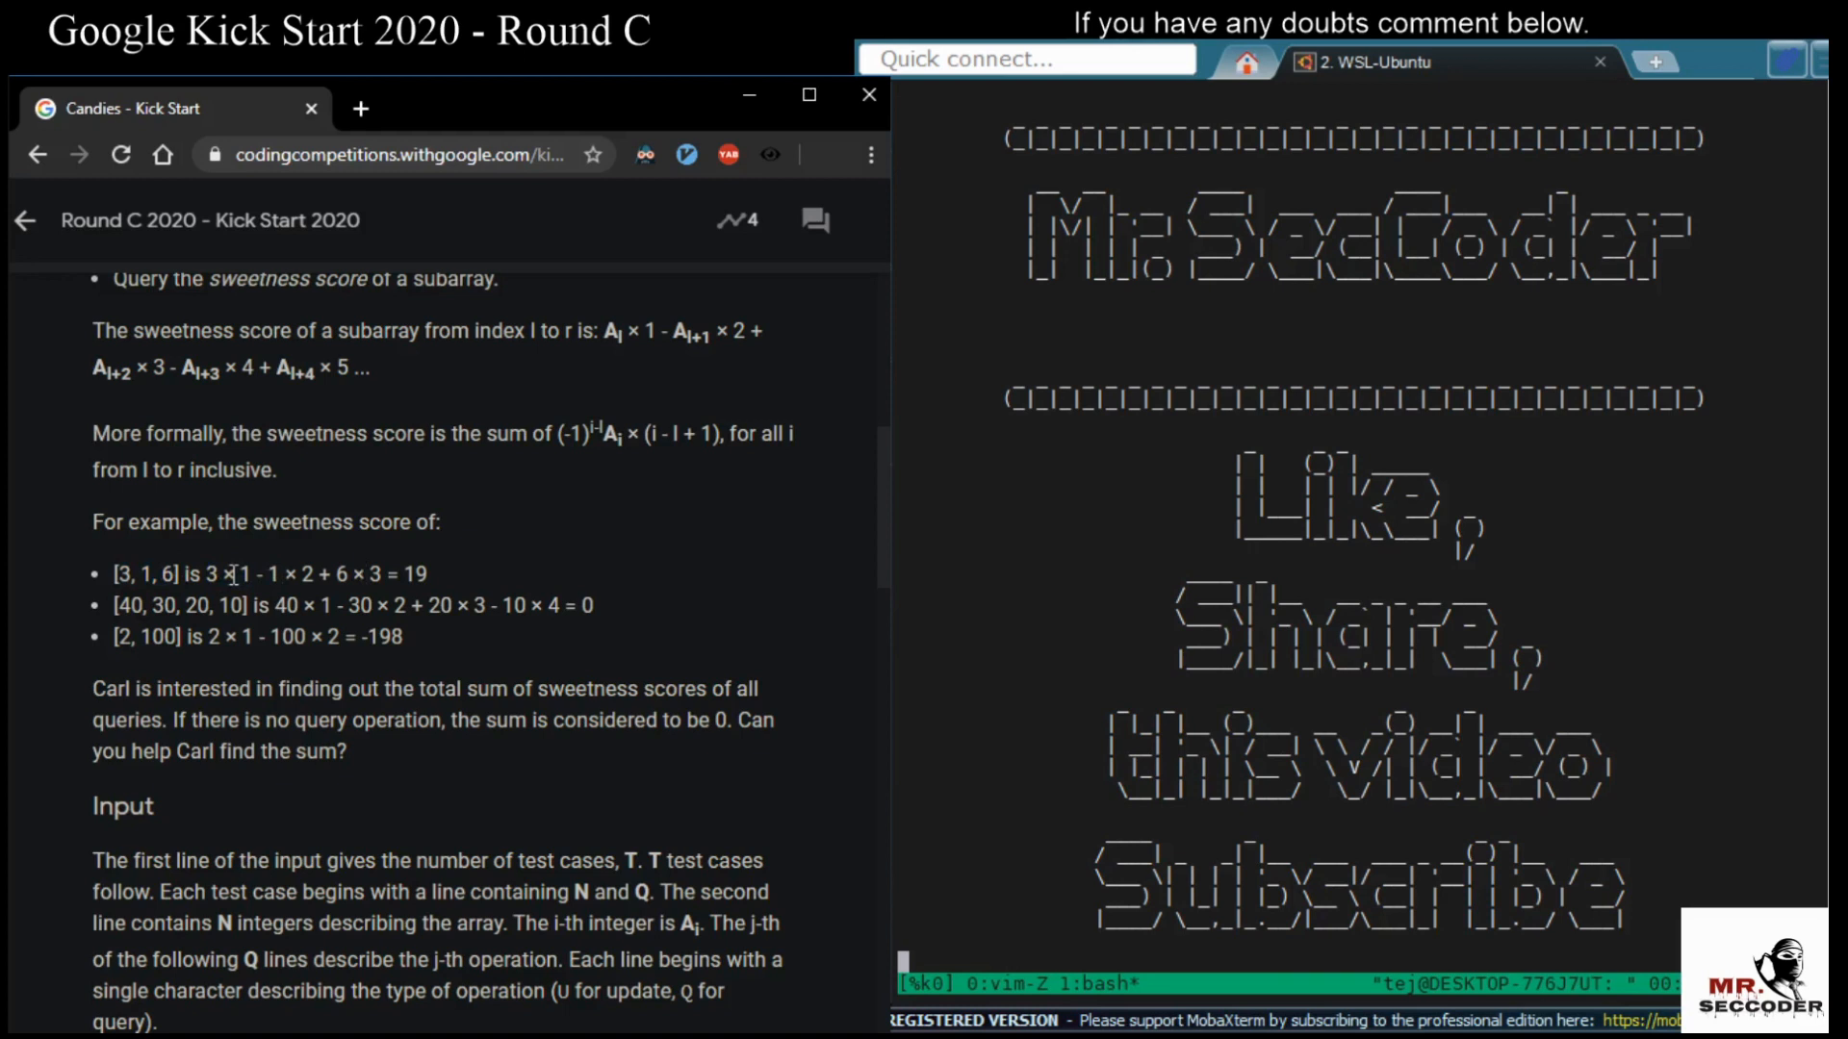
{"action": "left_click_drag", "start_coordinate": [205, 573], "coordinate": [431, 574]}
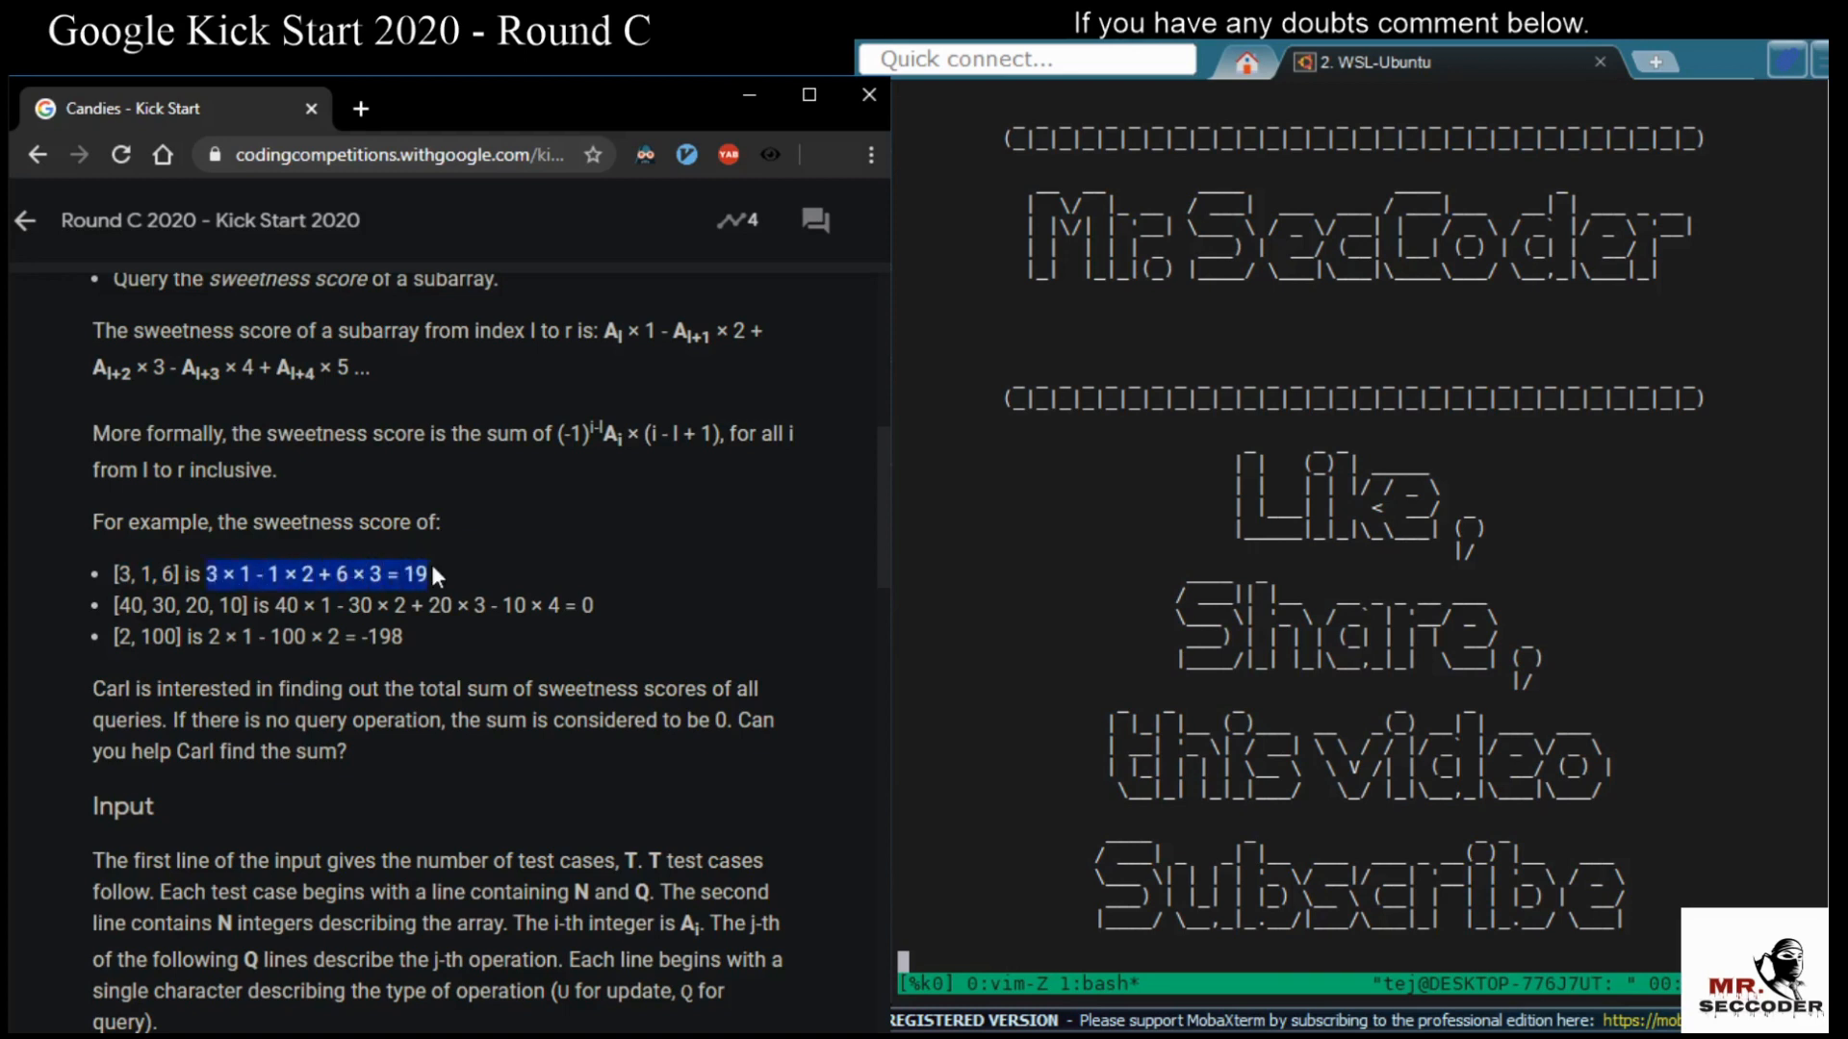
{"action": "left_click", "coordinate": [147, 574]}
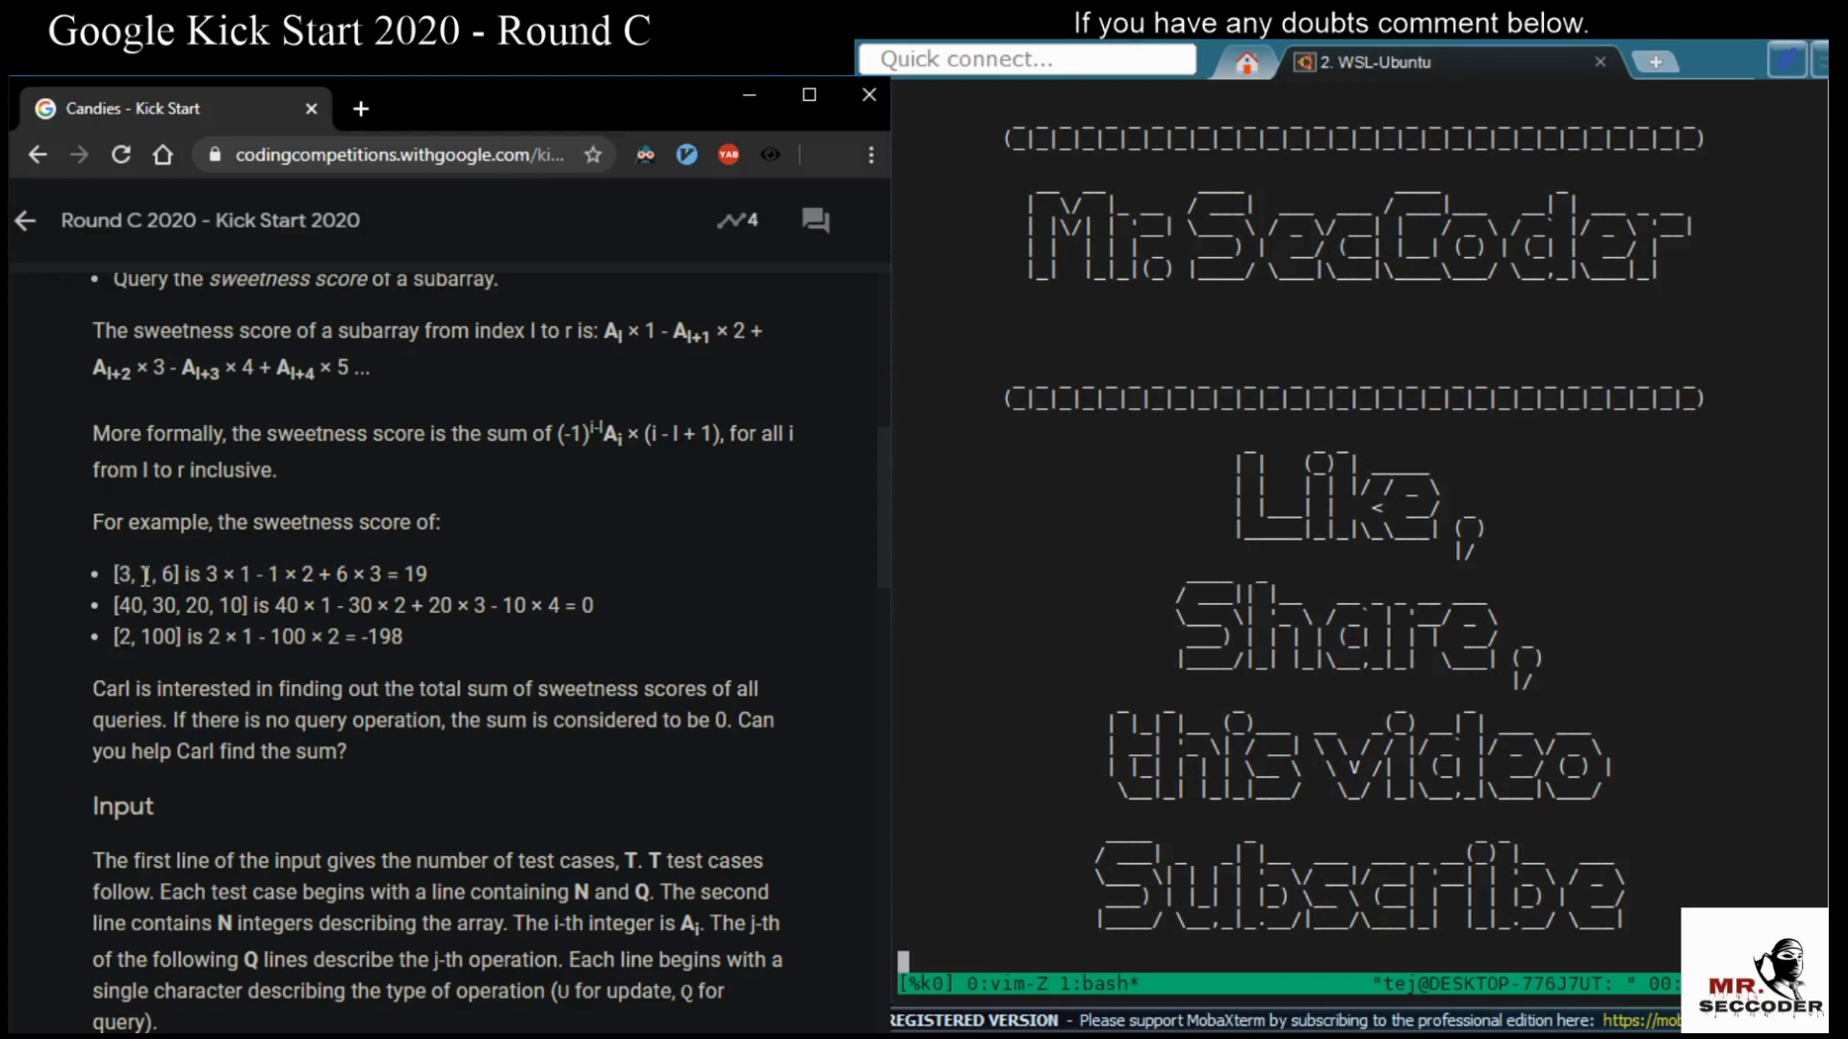
{"action": "double_click", "coordinate": [146, 574]}
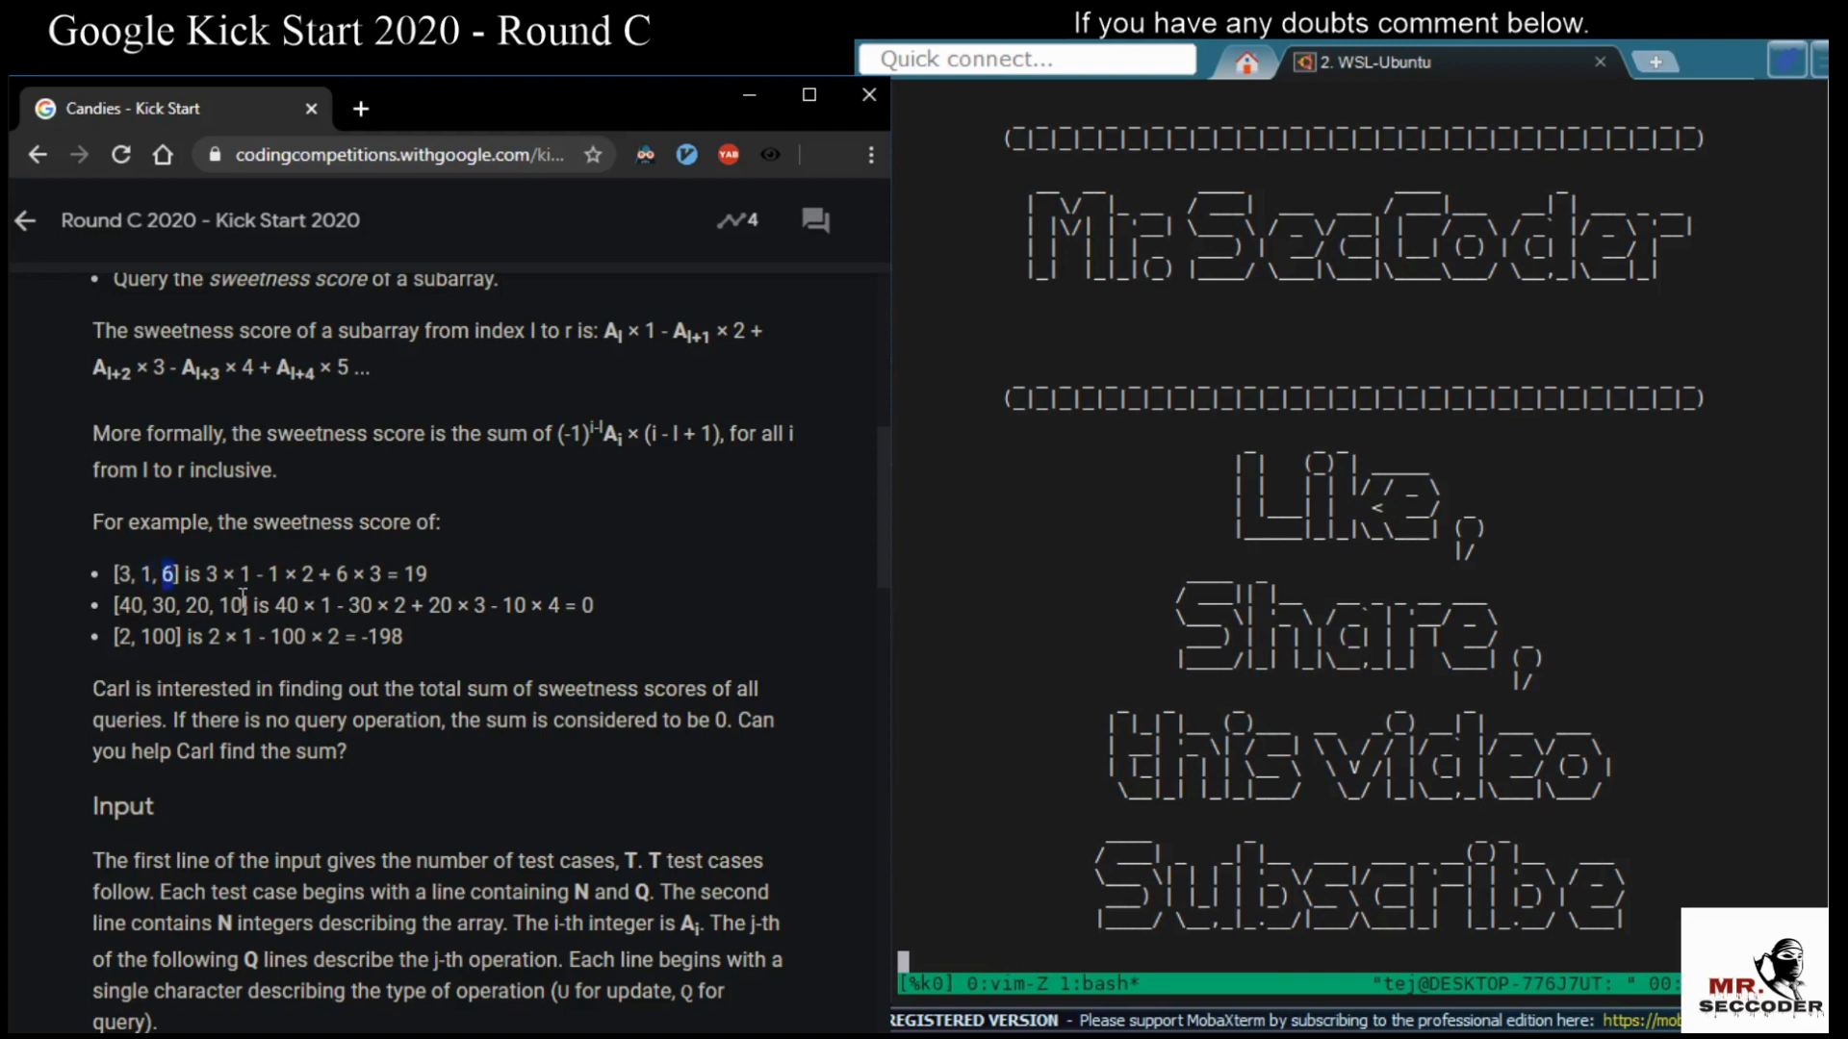
Highlight the word 'queries' and read on to the Output and Limits sections
{"action": "scroll", "scroll_direction": "down", "scroll_amount": 3}
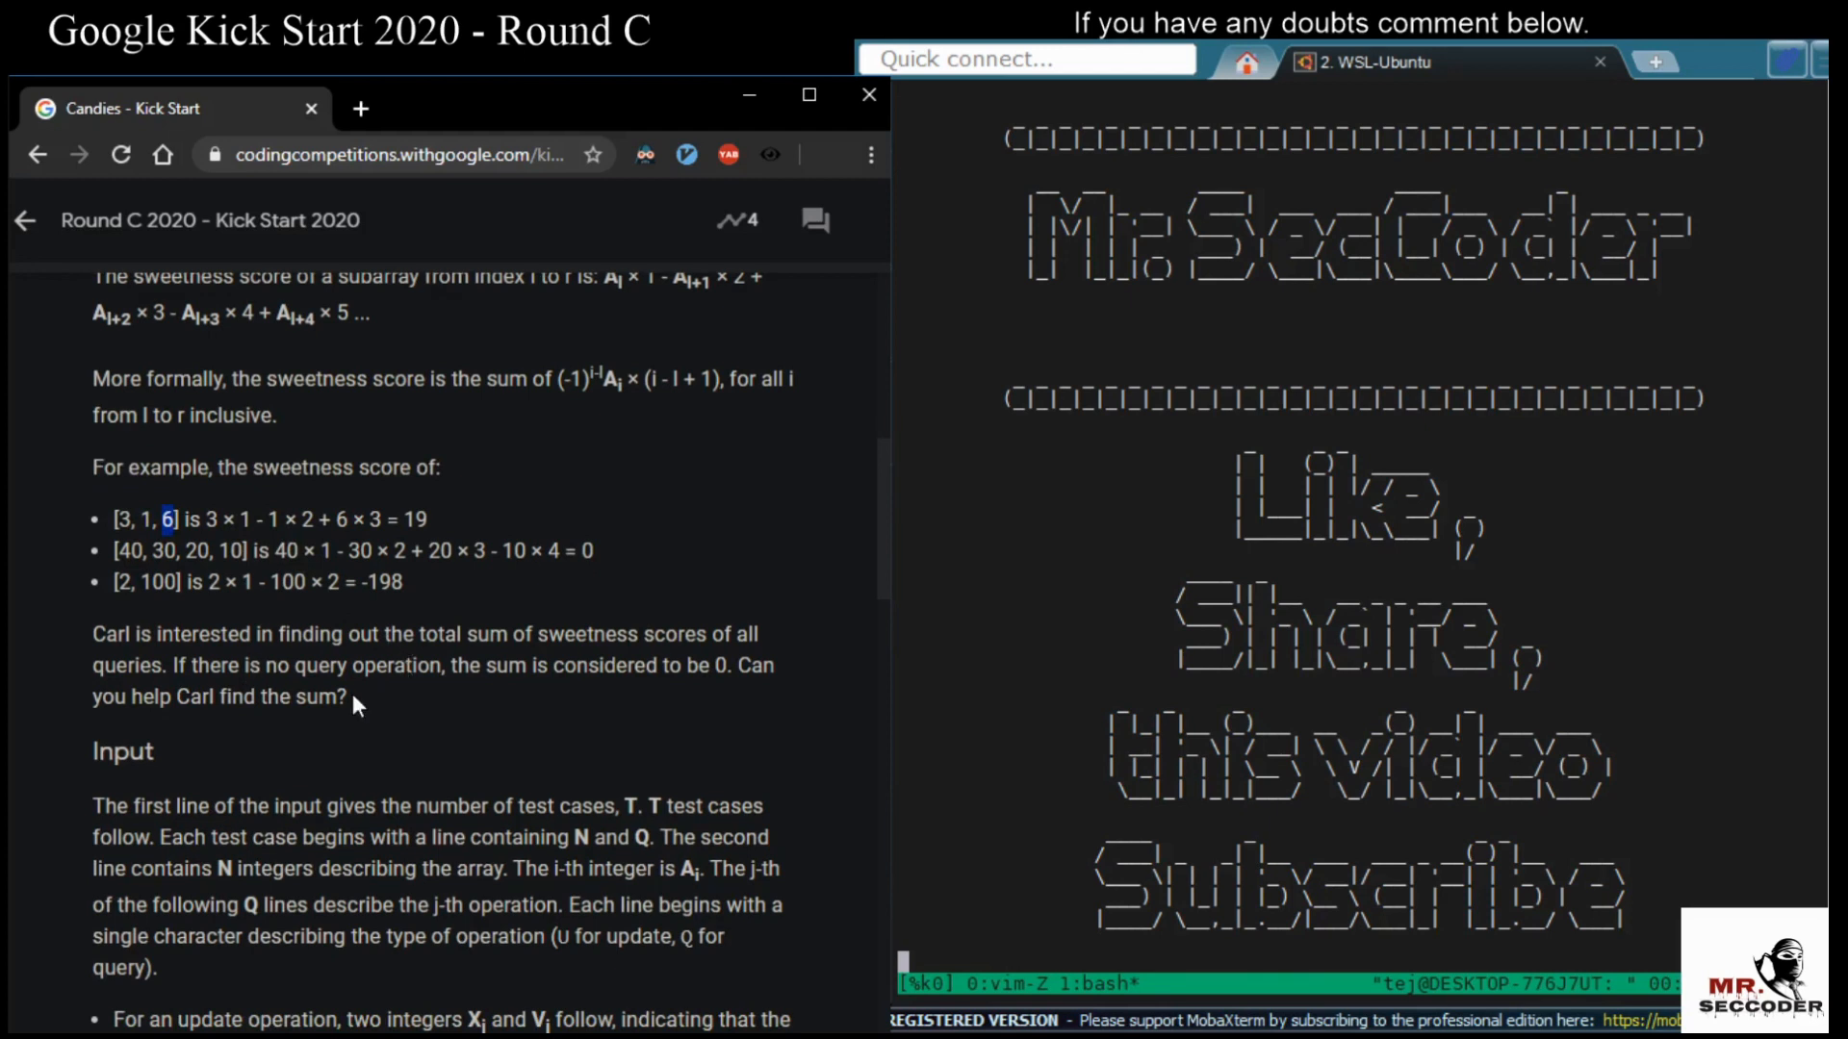
{"action": "double_click", "coordinate": [126, 665]}
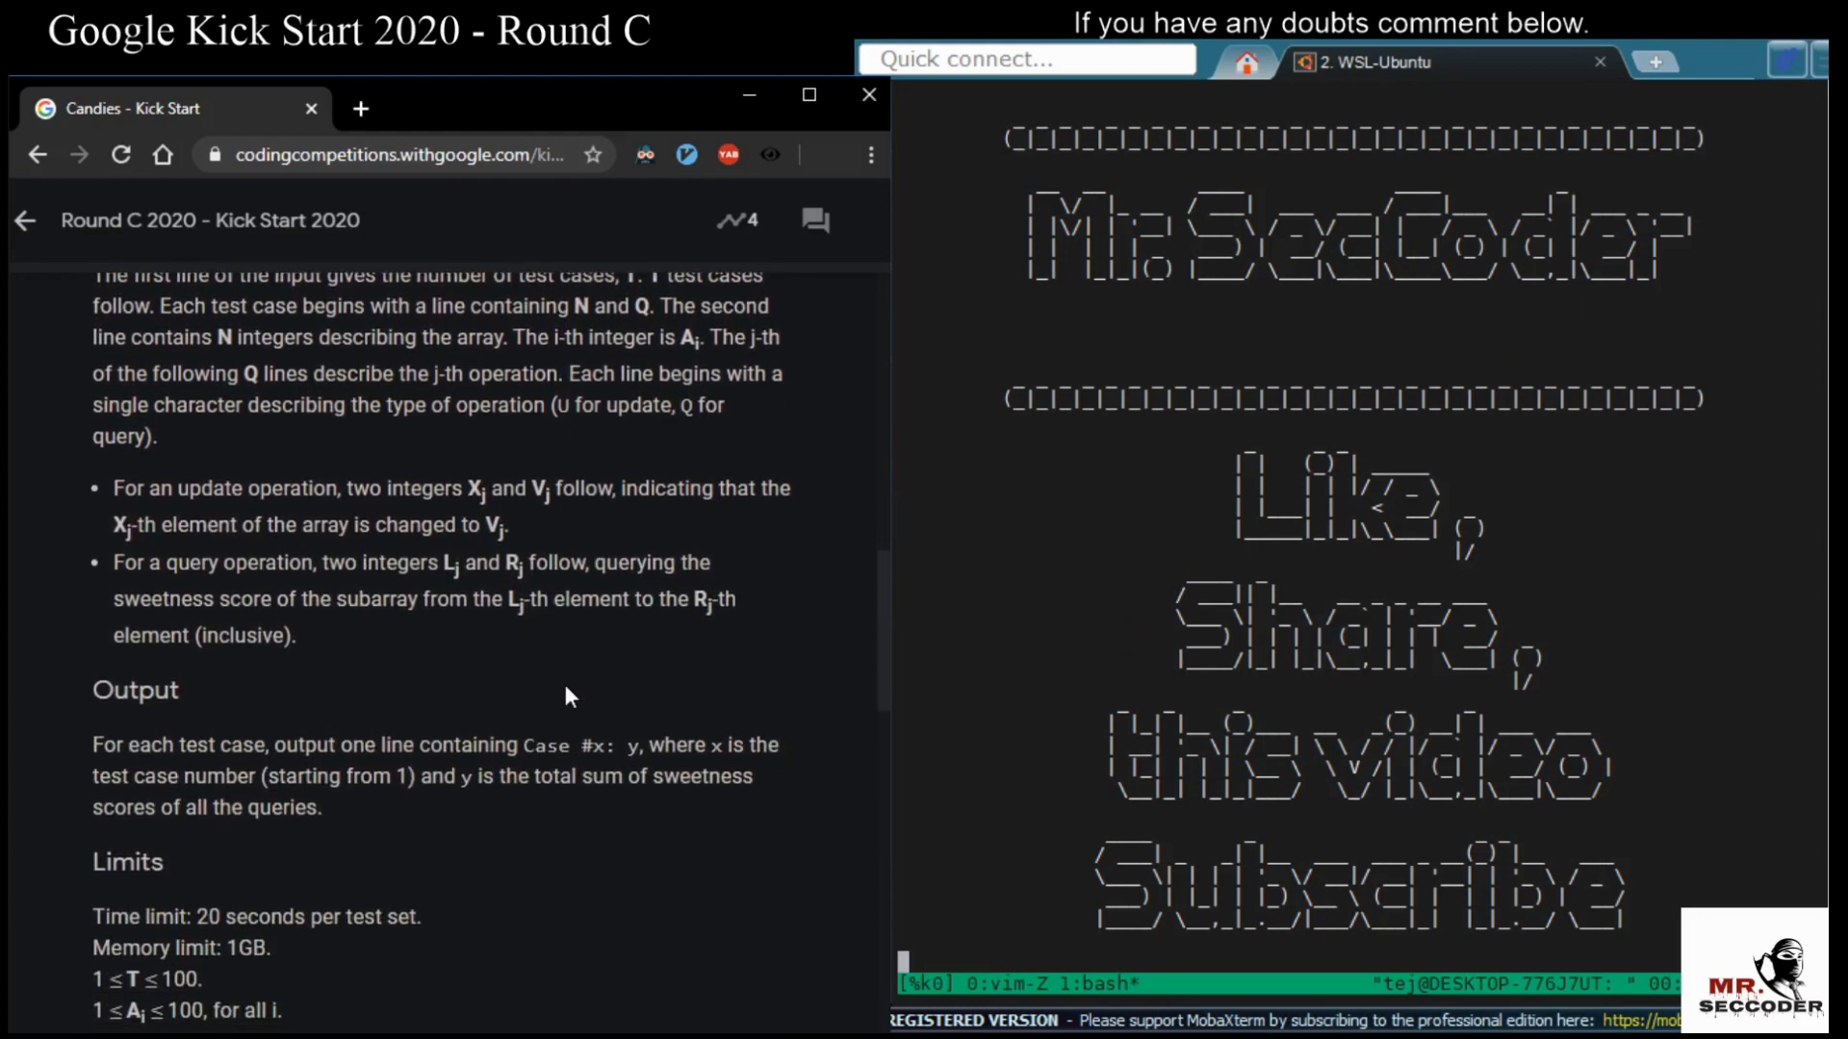
{"action": "scroll", "scroll_direction": "down", "scroll_amount": 3}
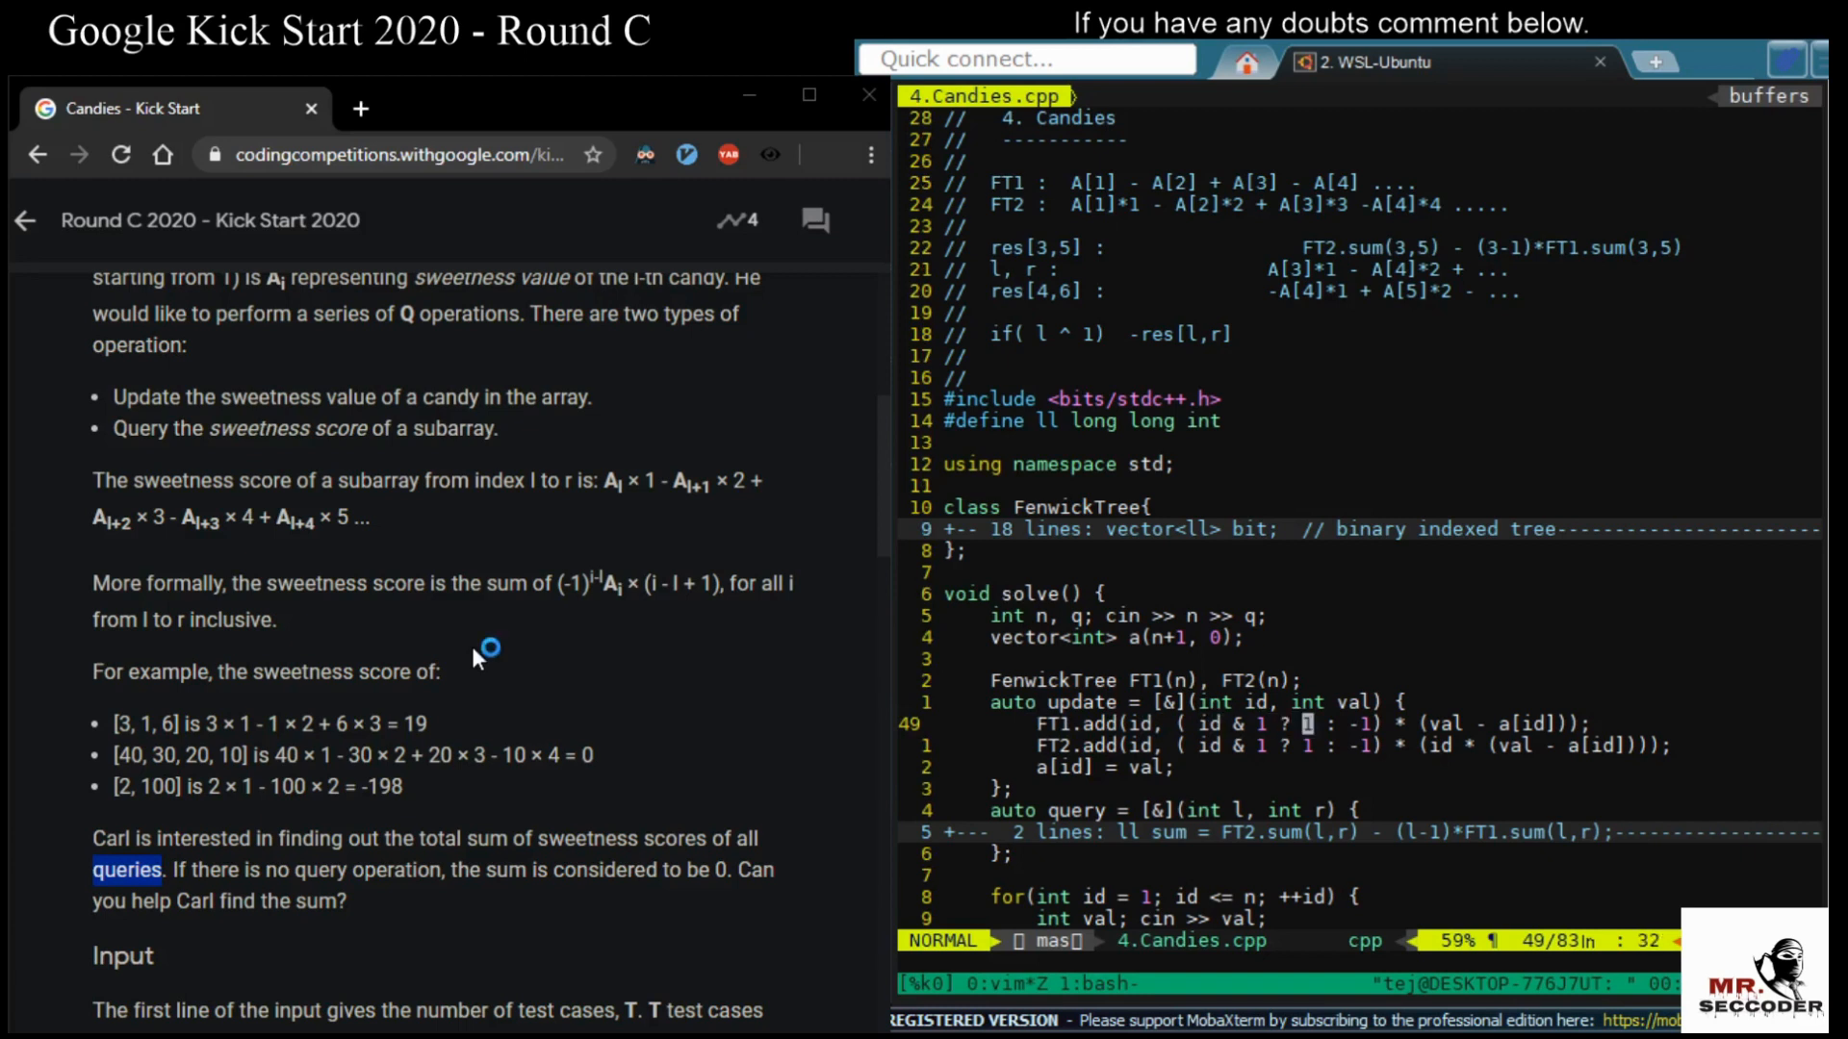
{"action": "mouse_move", "coordinate": [474, 658]}
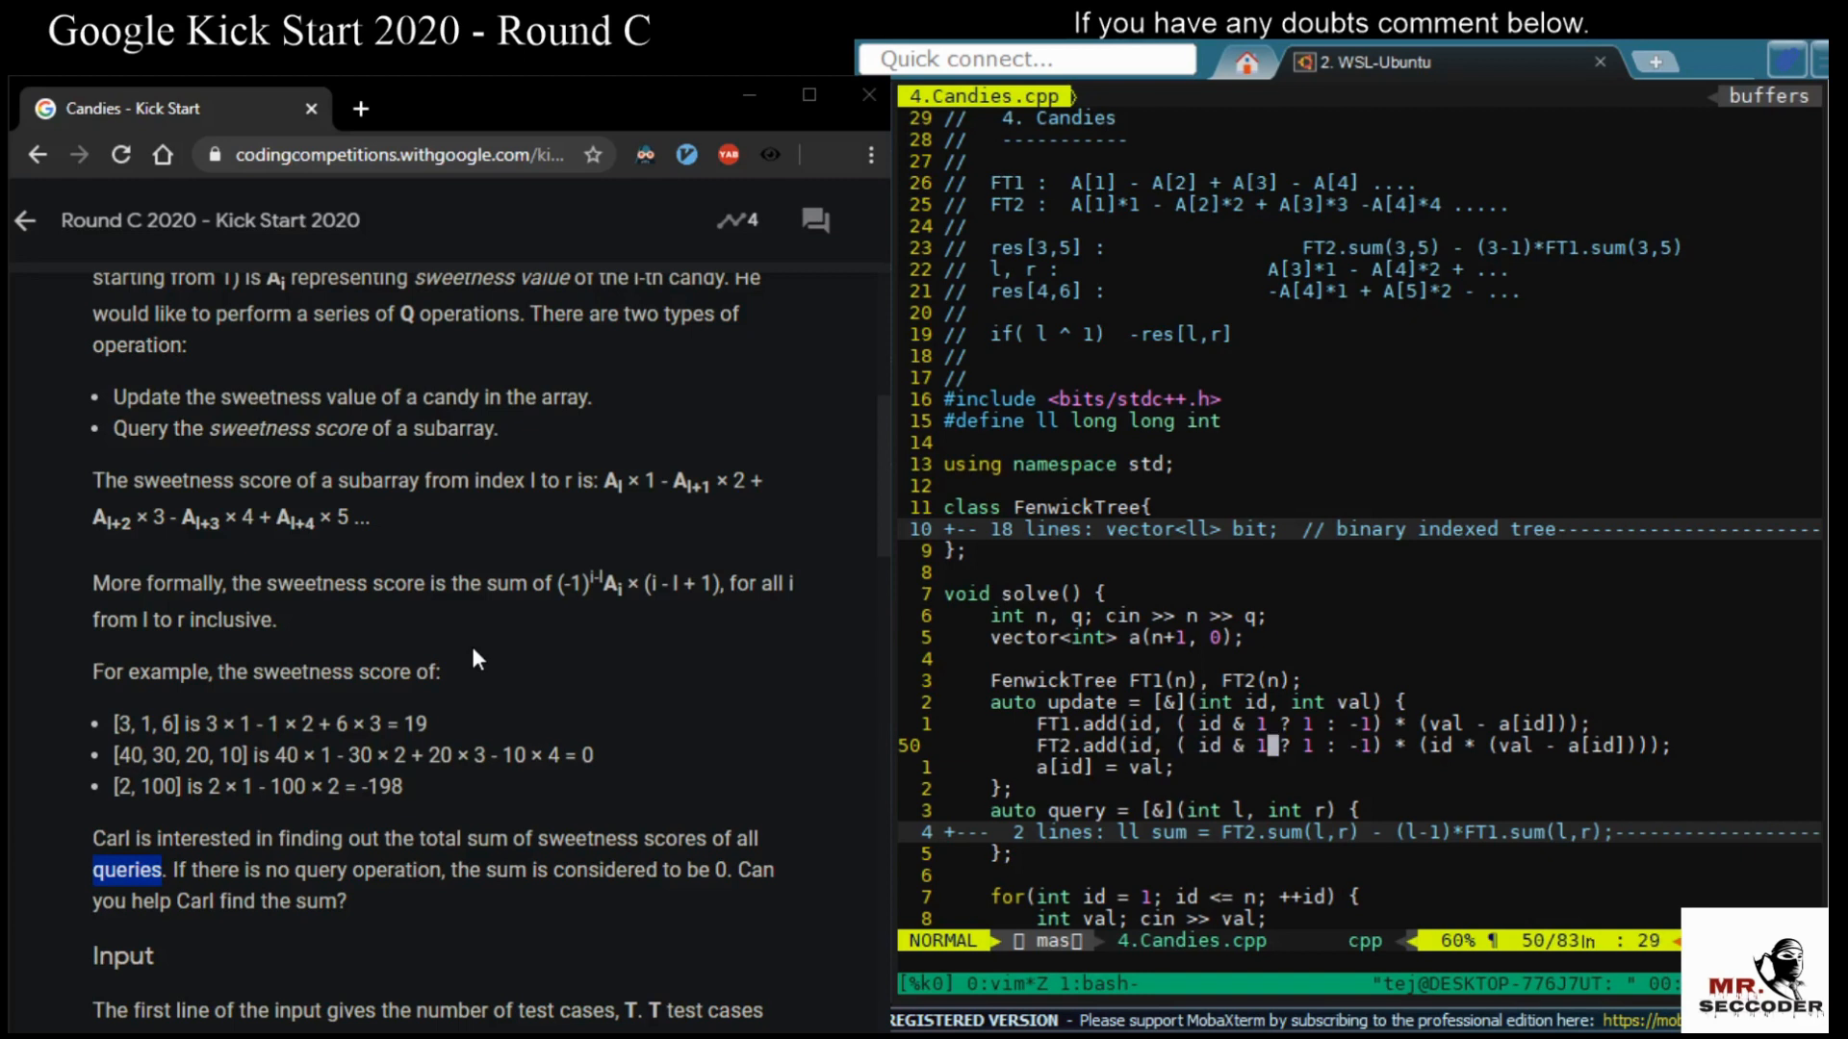
{"action": "mouse_move", "coordinate": [1434, 745]}
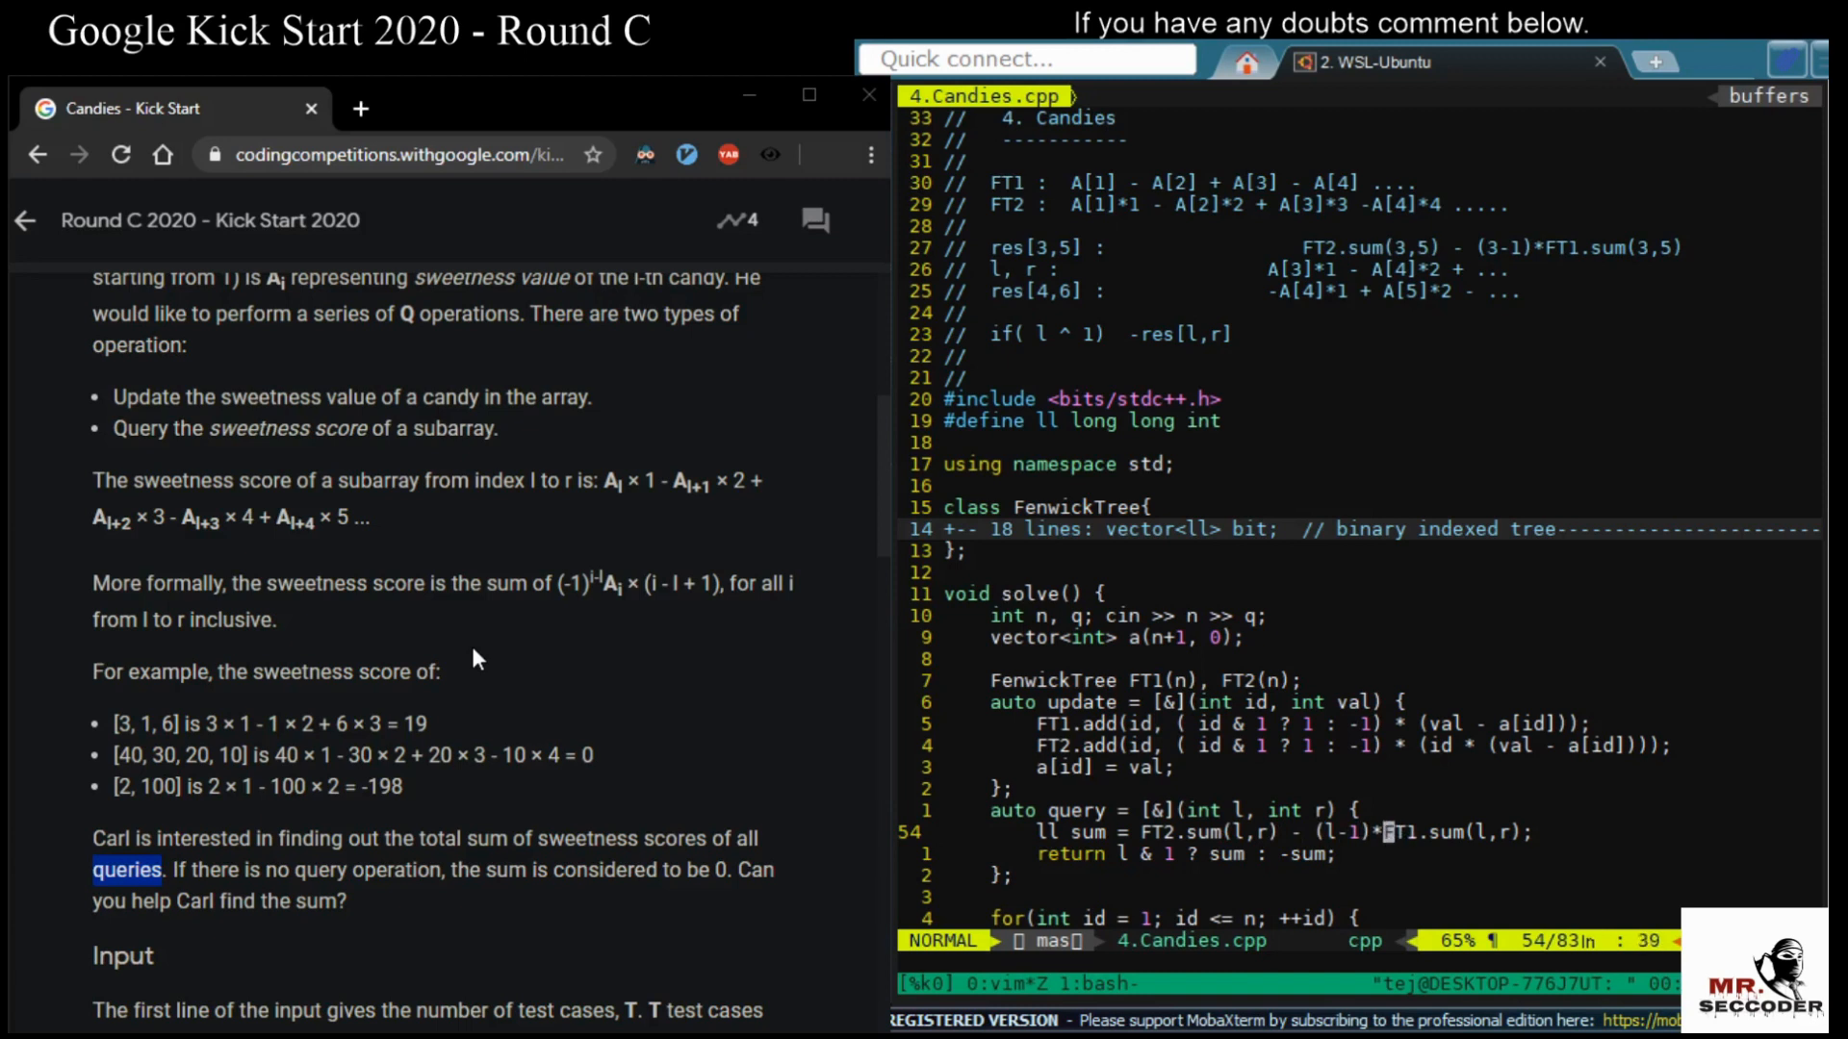
{"action": "key", "text": "Down"}
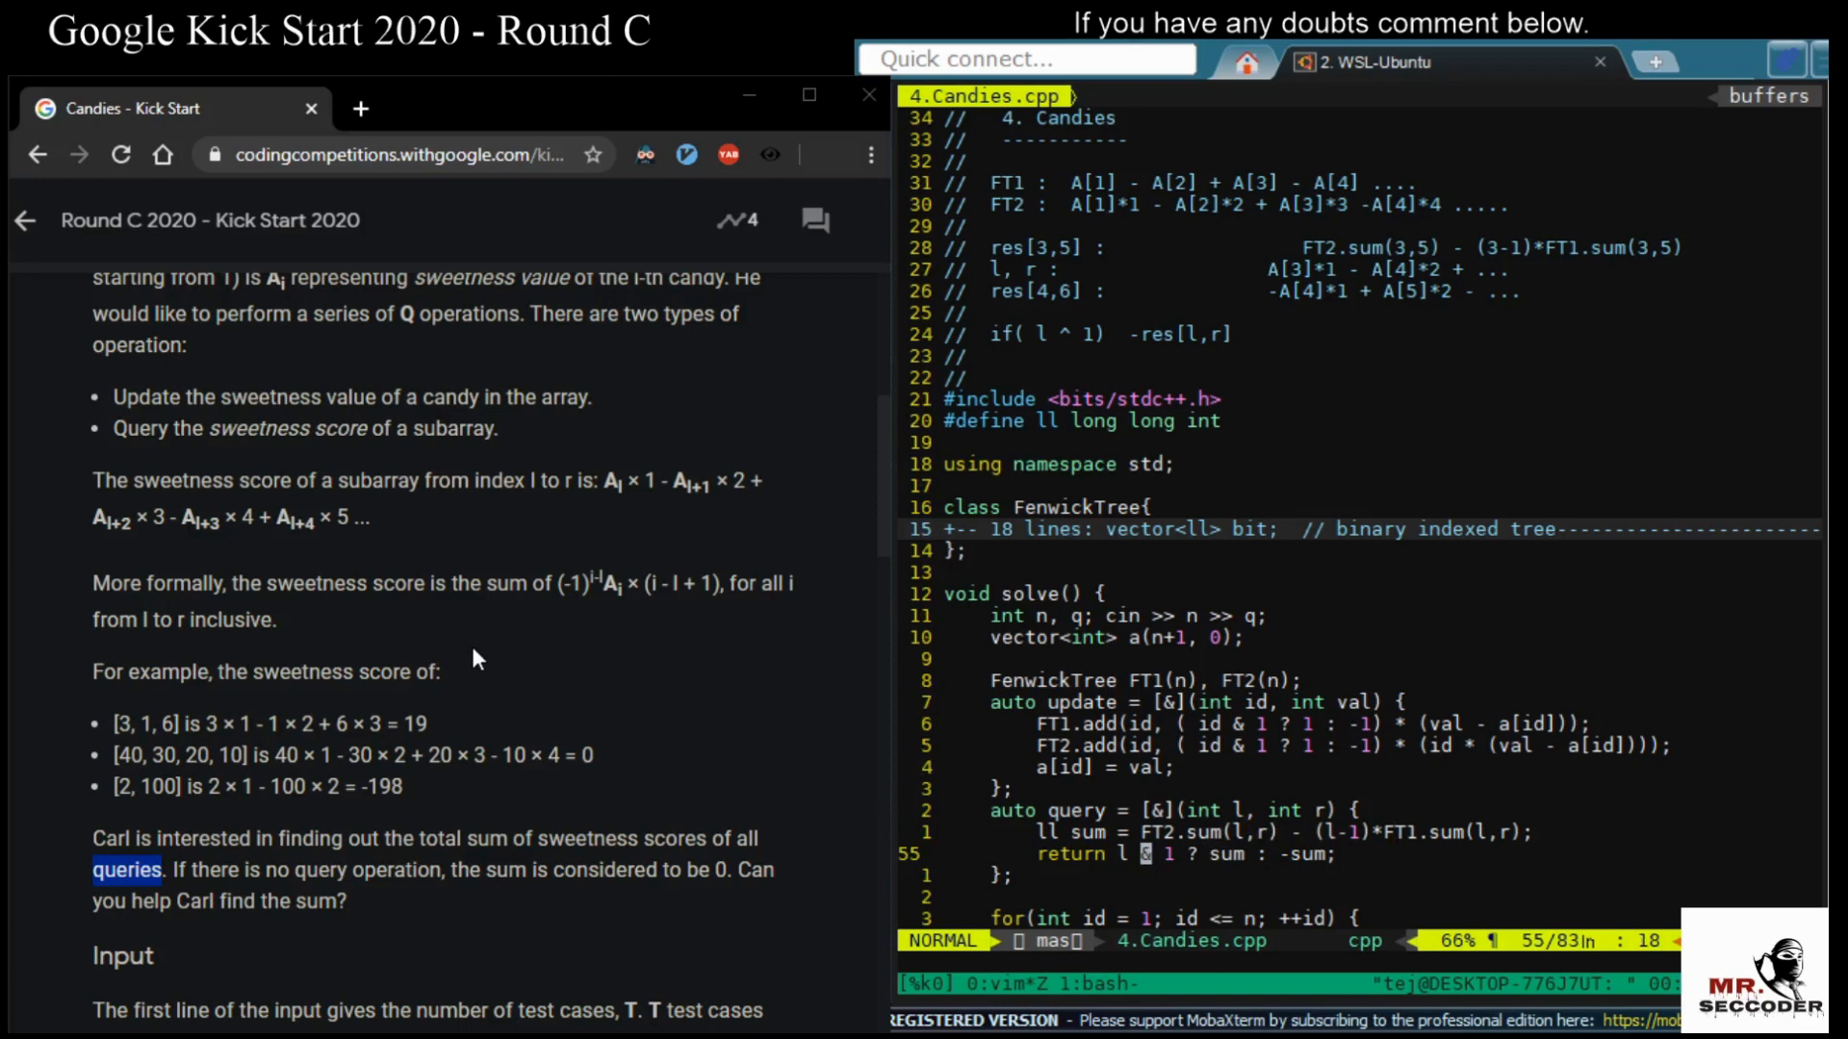